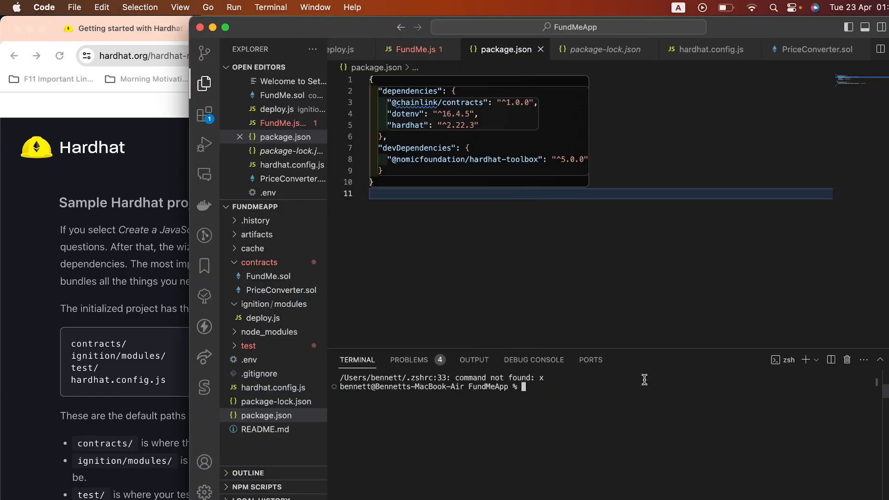
- Review FundMe.sol and PriceConverter.sol in the Explorer, ending back on the FundMe contract
{"action": "left_click", "coordinate": [268, 276]}
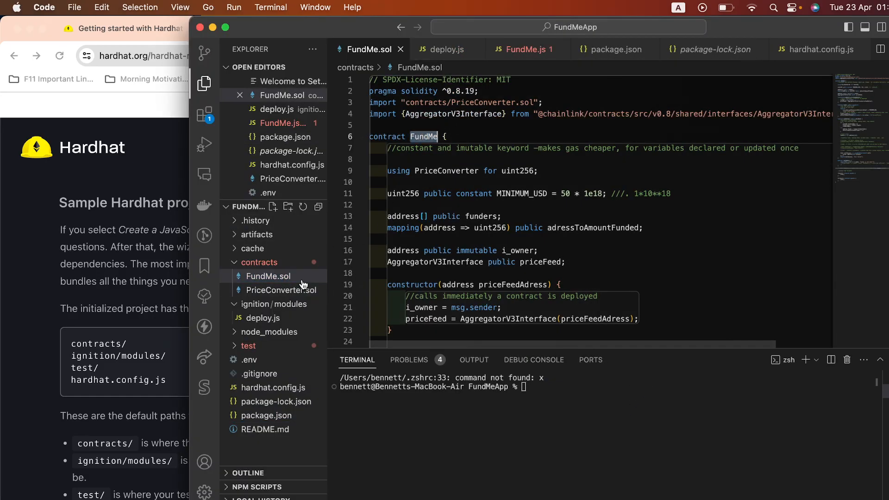
{"action": "left_click", "coordinate": [282, 290]}
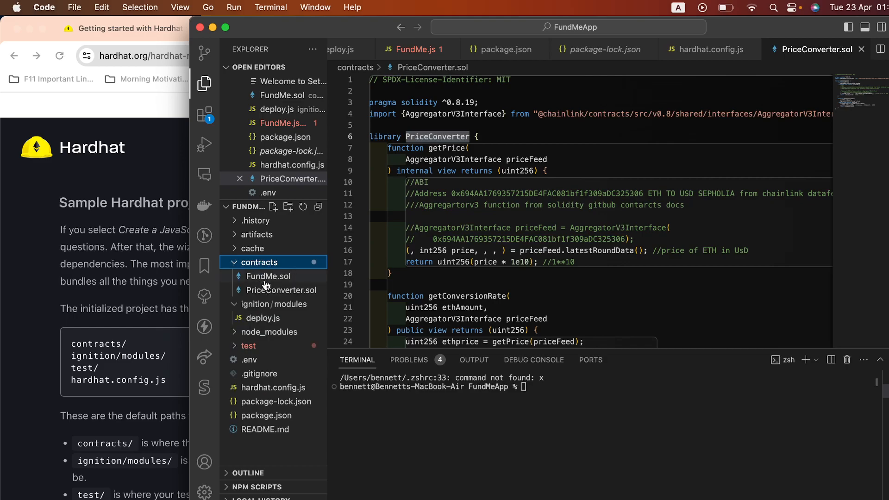
{"action": "left_click", "coordinate": [268, 277]}
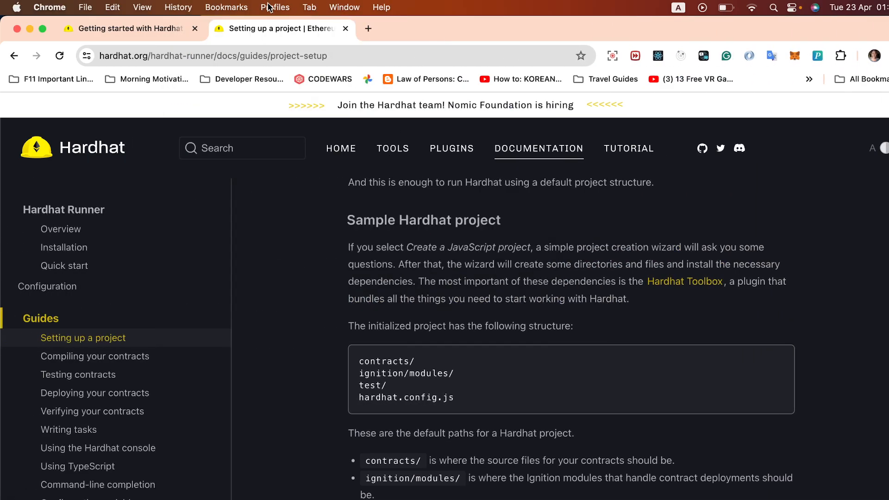
{"action": "mouse_move", "coordinate": [108, 358]}
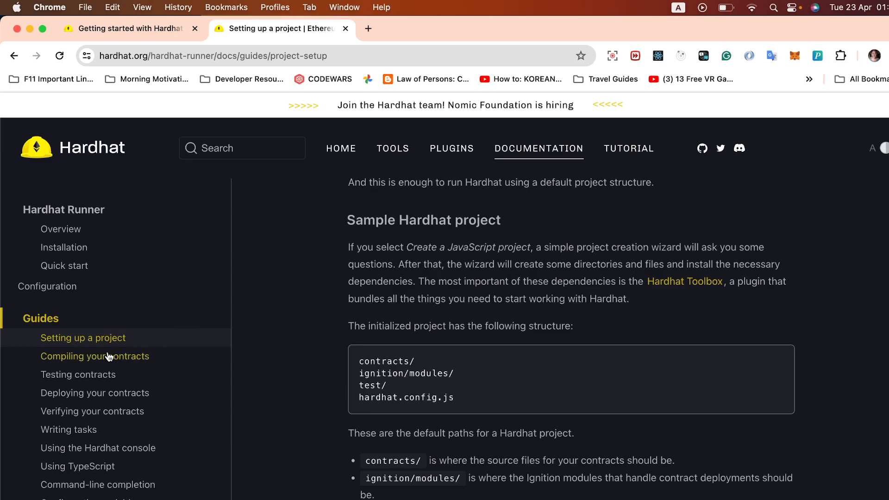
- Scroll the Setting up a project guide to the default project structure listing and select it
{"action": "scroll", "scroll_direction": "down", "scroll_amount": 3}
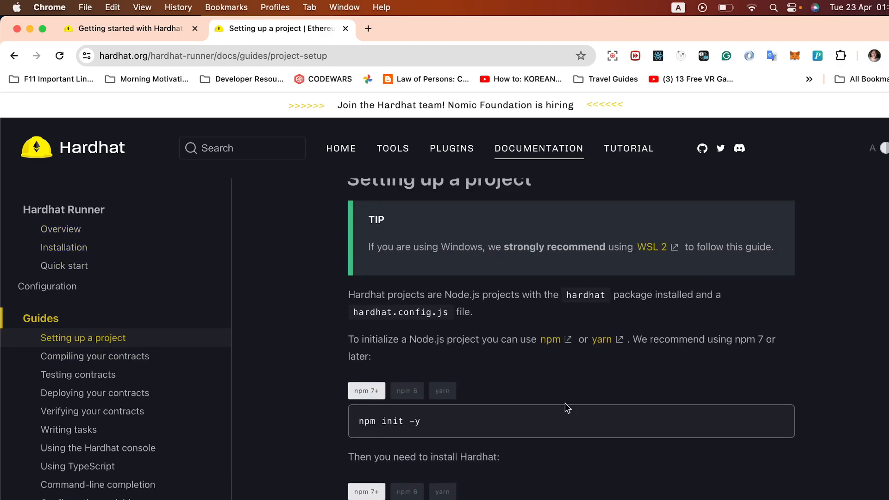
{"action": "scroll", "scroll_direction": "down", "scroll_amount": 3}
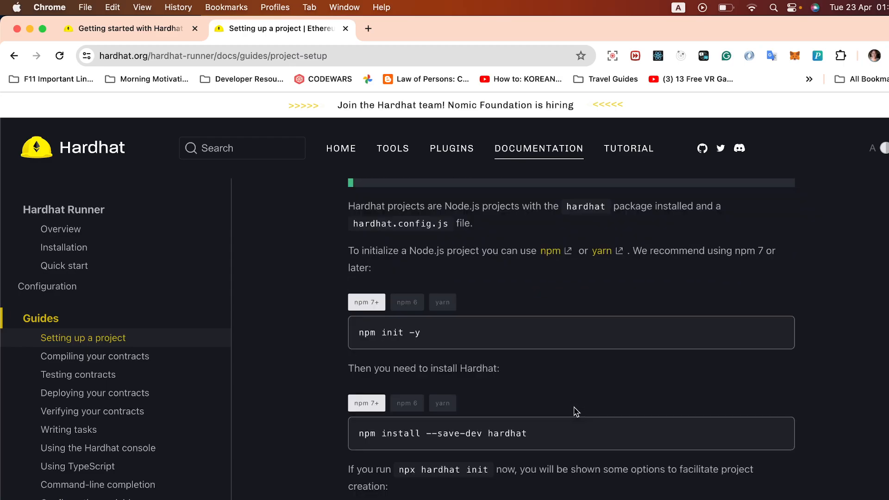
{"action": "scroll", "scroll_direction": "down", "scroll_amount": 3}
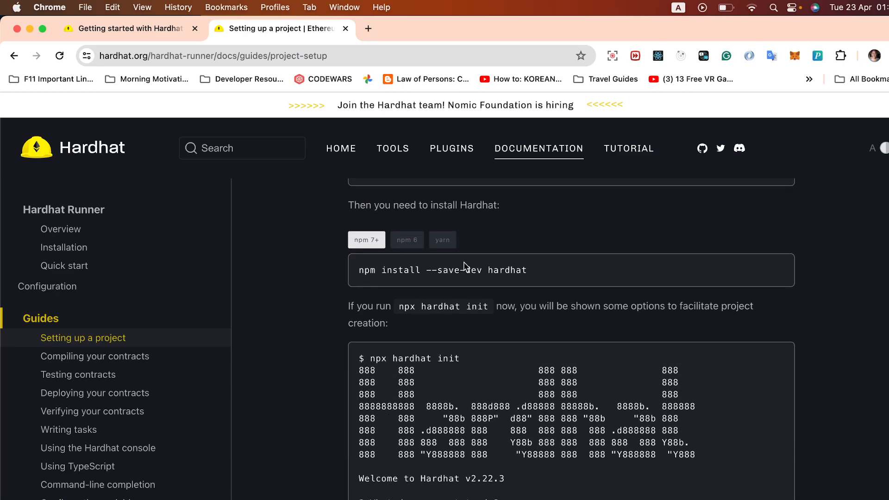
{"action": "scroll", "scroll_direction": "down", "scroll_amount": 3}
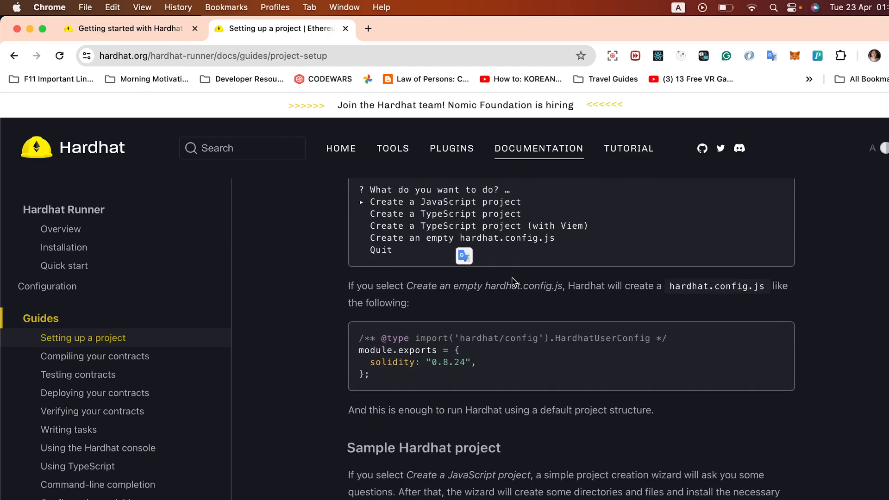
{"action": "scroll", "scroll_direction": "down", "scroll_amount": 3}
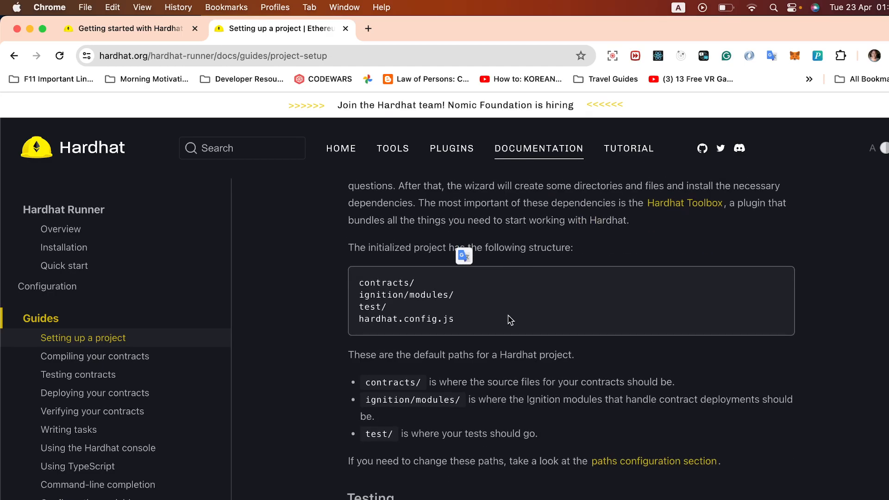
{"action": "left_click_drag", "start_coordinate": [359, 283], "coordinate": [454, 318]}
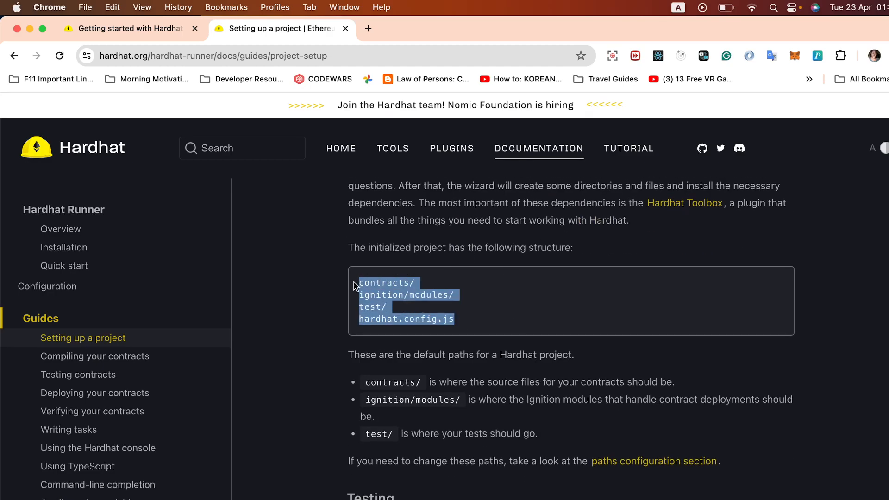
{"action": "mouse_move", "coordinate": [385, 284]}
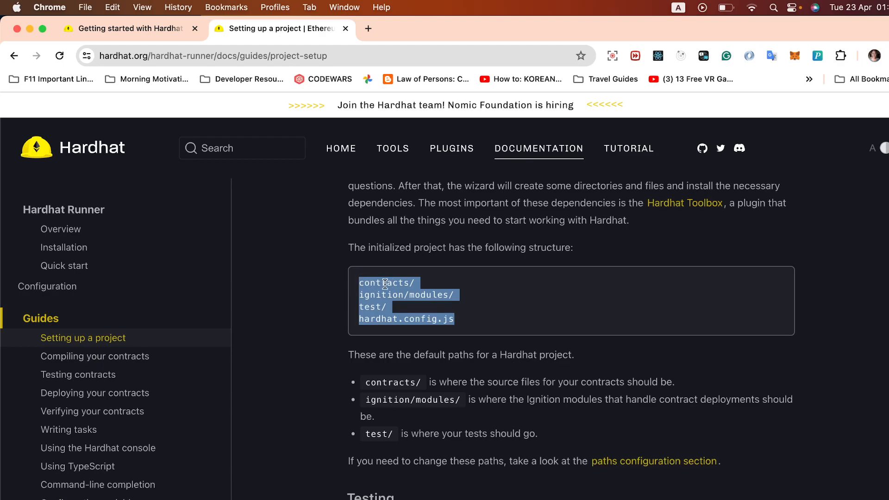
- Pick out the ignition entry and the ignition/modules/ path description in the structure listing
{"action": "double_click", "coordinate": [382, 295]}
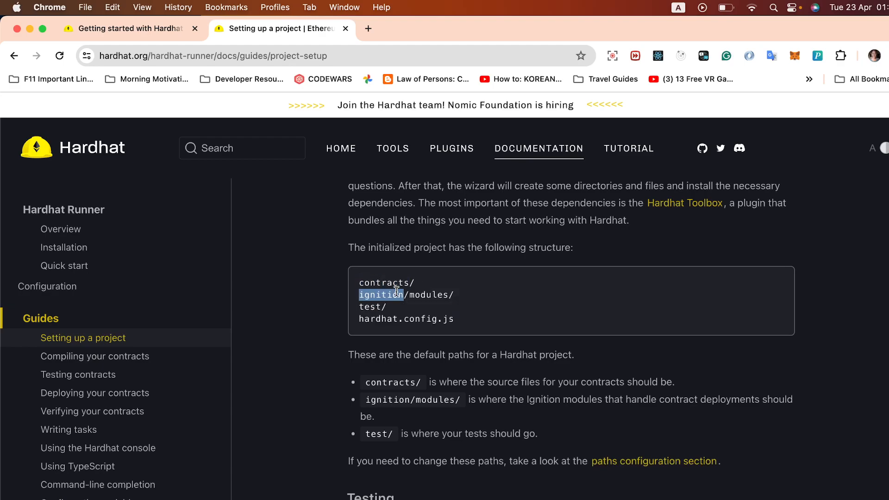
{"action": "scroll", "scroll_direction": "down", "scroll_amount": 3}
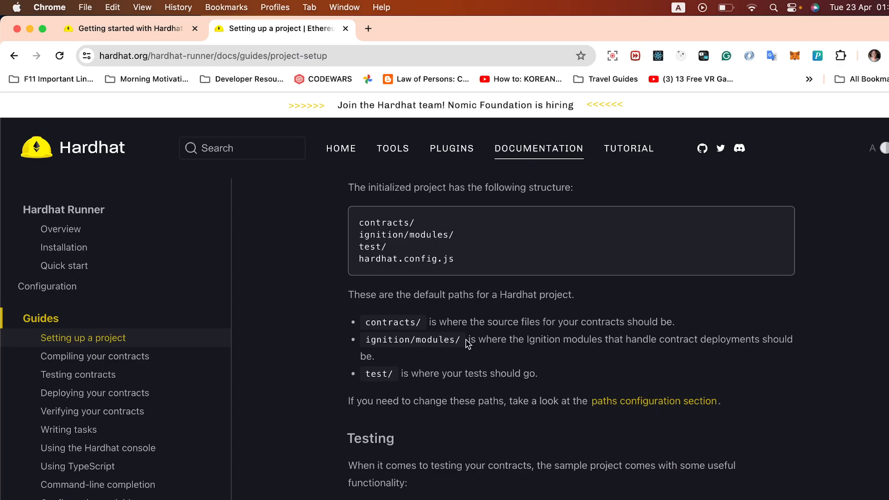
{"action": "double_click", "coordinate": [412, 339]}
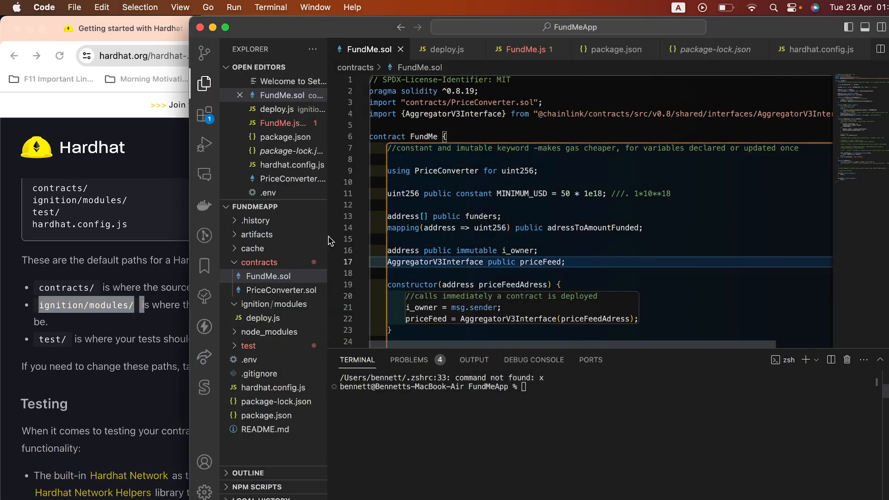
- Reveal deploy.js under ignition/modules, move the editor beside the docs, and open the empty file
{"action": "left_click", "coordinate": [269, 304]}
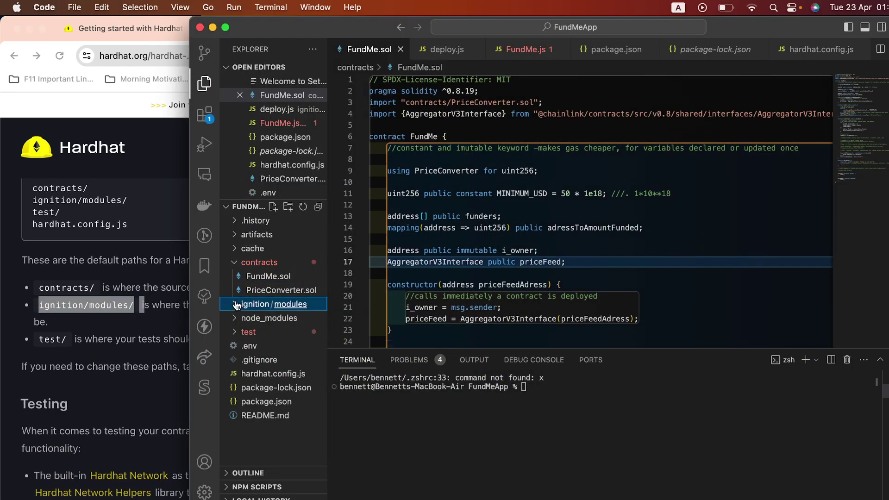
{"action": "left_click", "coordinate": [259, 304]}
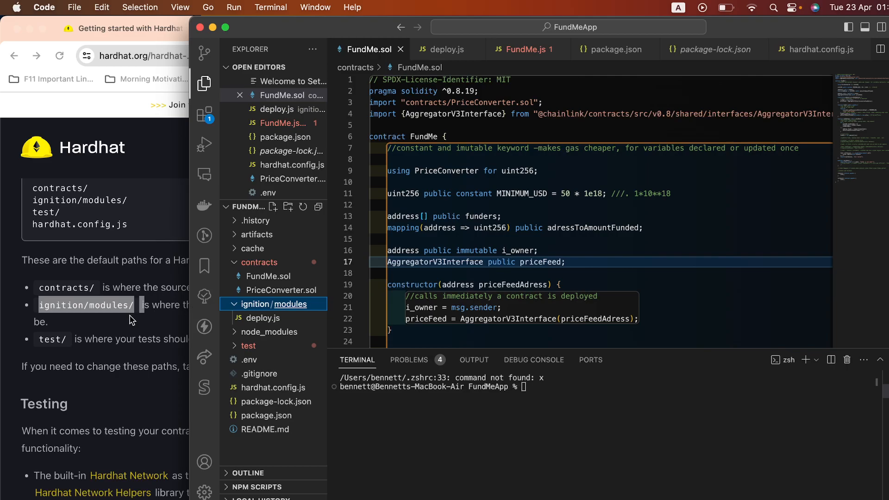
{"action": "mouse_move", "coordinate": [251, 236]}
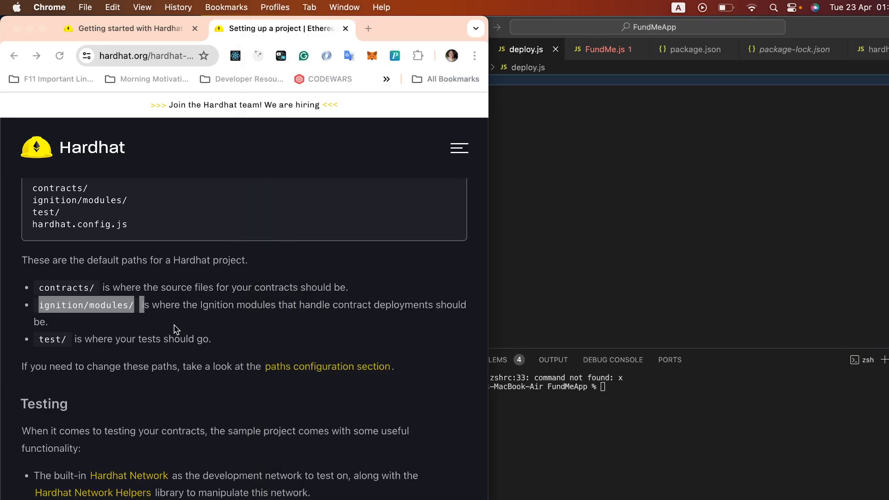
{"action": "left_click_drag", "start_coordinate": [297, 305], "coordinate": [48, 321]}
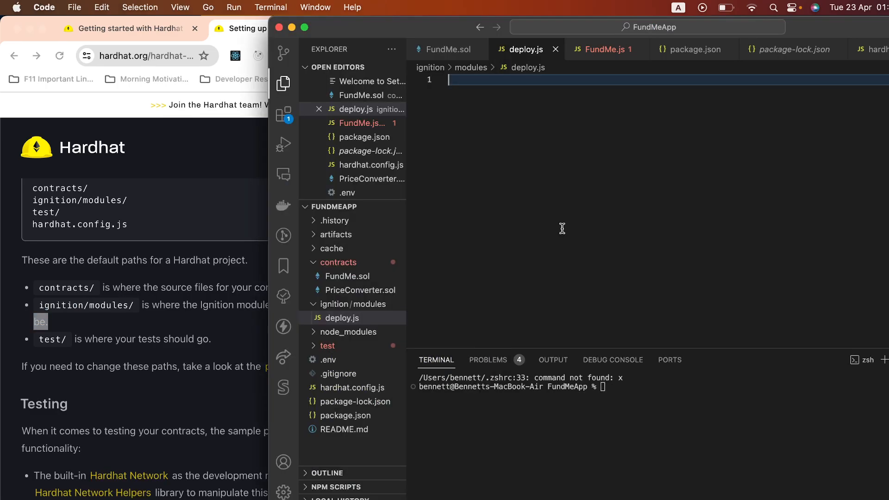
{"action": "left_click", "coordinate": [341, 318]}
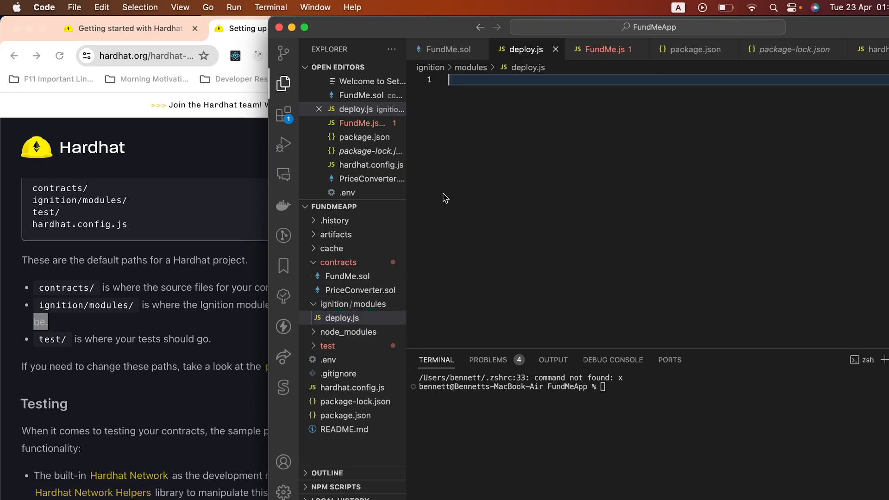
{"action": "mouse_move", "coordinate": [235, 234]}
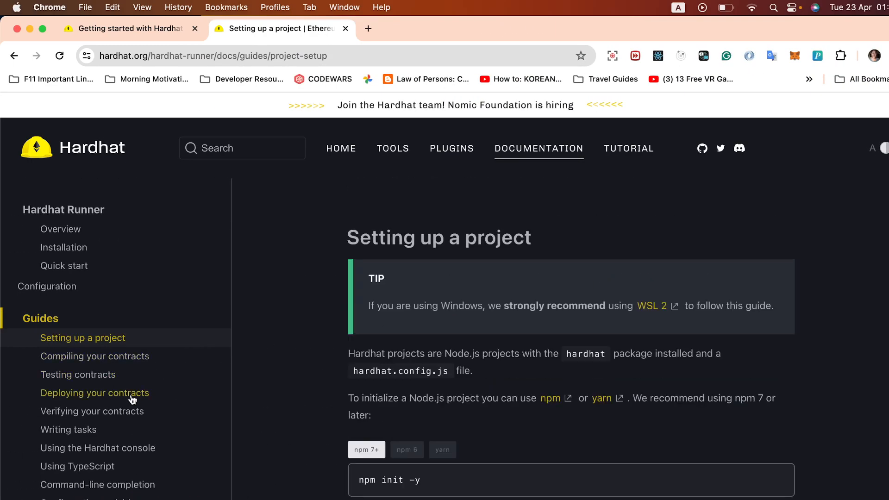
{"action": "left_click", "coordinate": [95, 393]}
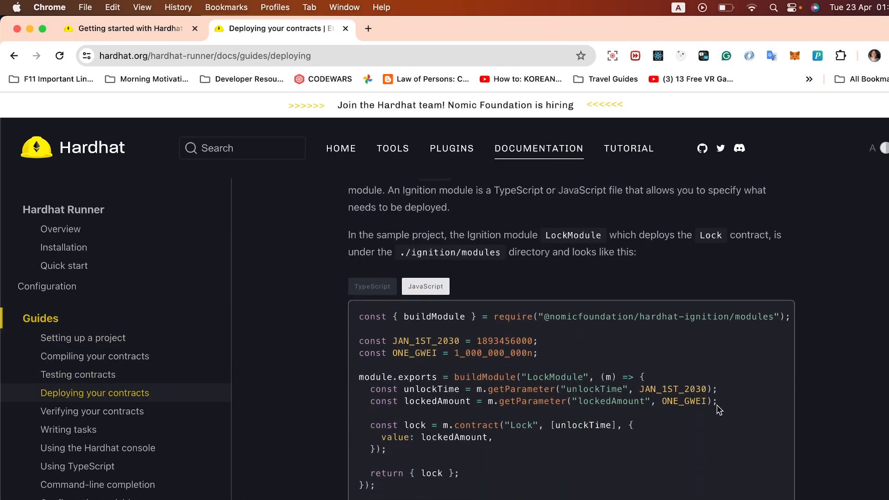
{"action": "scroll", "scroll_direction": "down", "scroll_amount": 3}
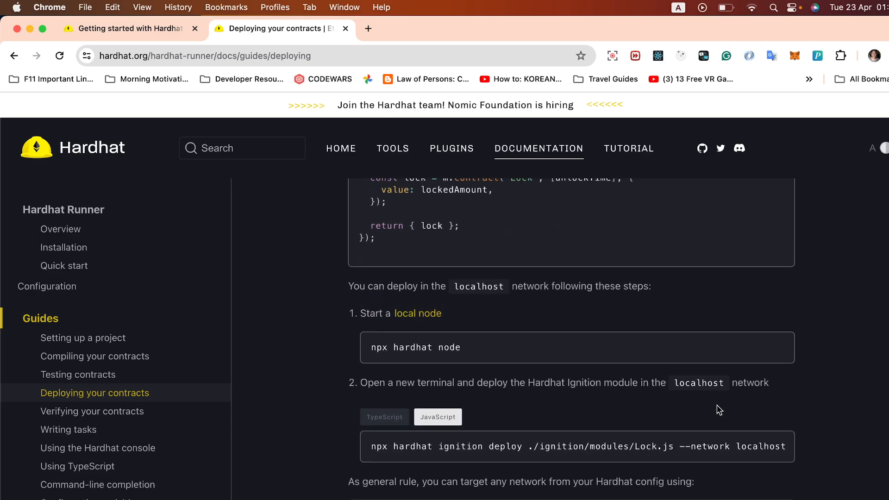
{"action": "scroll", "scroll_direction": "down", "scroll_amount": 3}
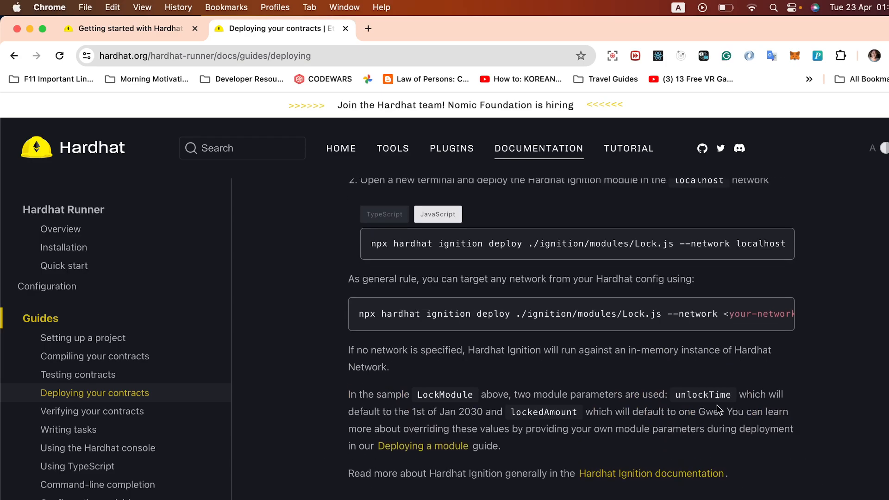
{"action": "scroll", "scroll_direction": "up", "scroll_amount": 3}
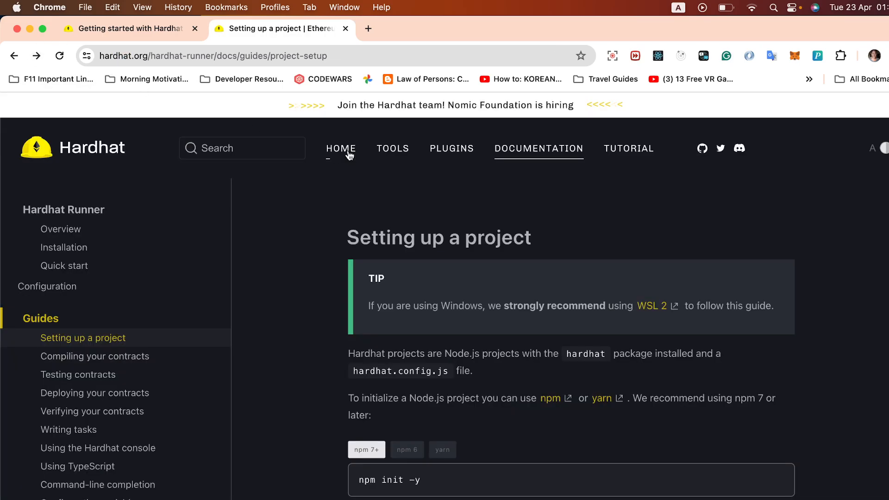
{"action": "mouse_move", "coordinate": [393, 148]}
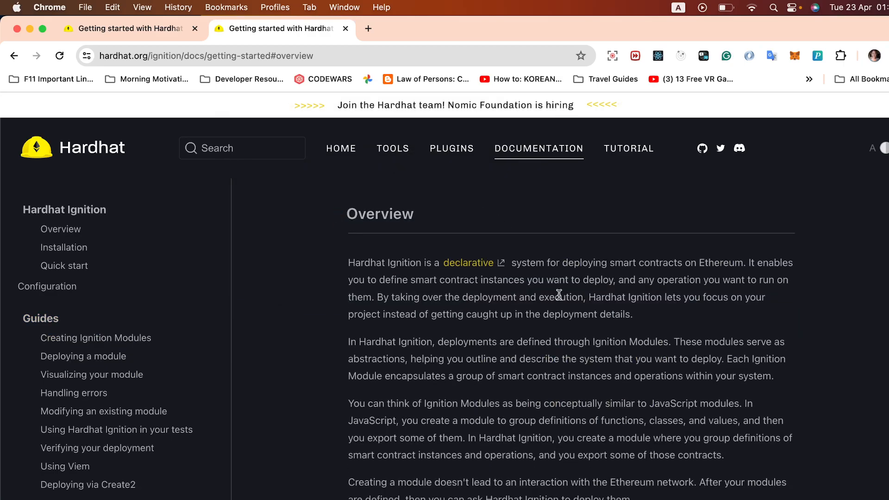
- Read the Ignition quick start through the install, plugin require, Rocket and Apollo examples, then return to deploy.js
{"action": "scroll", "scroll_direction": "down", "scroll_amount": 3}
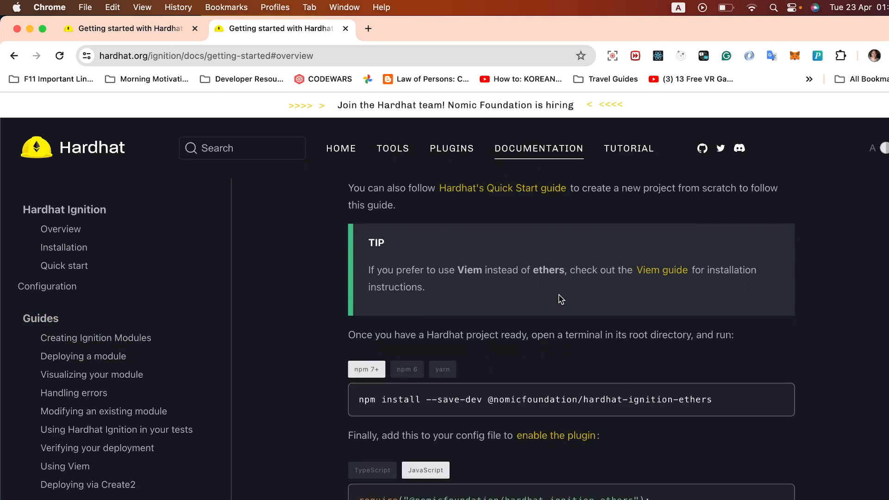
{"action": "scroll", "scroll_direction": "down", "scroll_amount": 3}
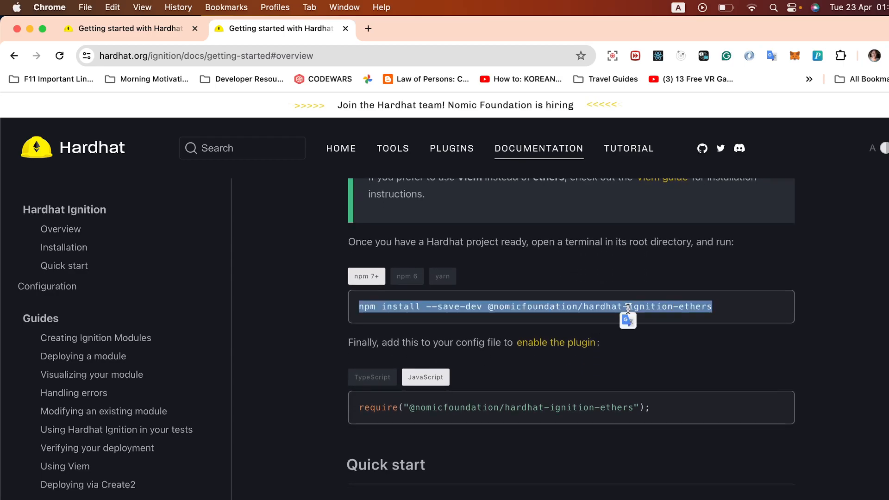
{"action": "scroll", "scroll_direction": "down", "scroll_amount": 3}
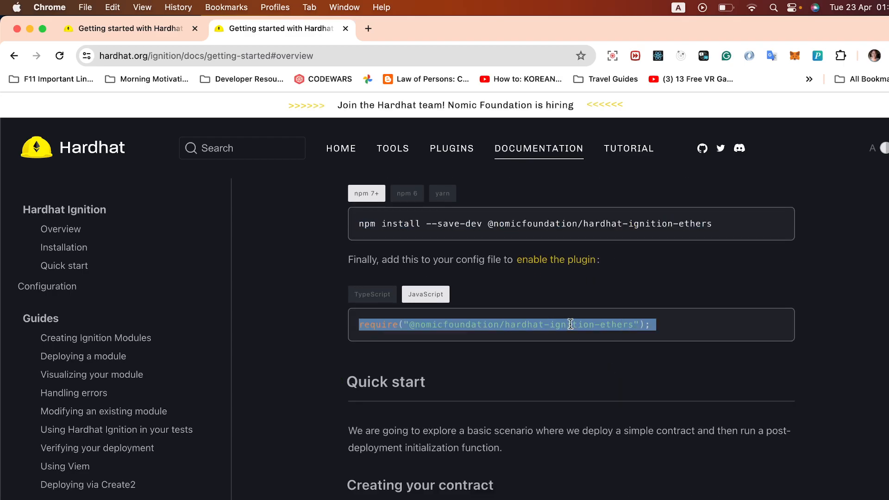
{"action": "scroll", "scroll_direction": "down", "scroll_amount": 3}
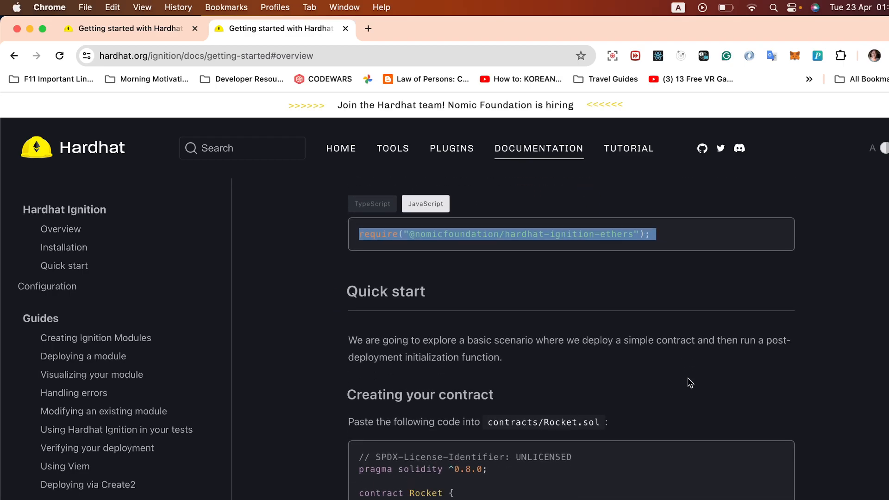
{"action": "scroll", "scroll_direction": "down", "scroll_amount": 3}
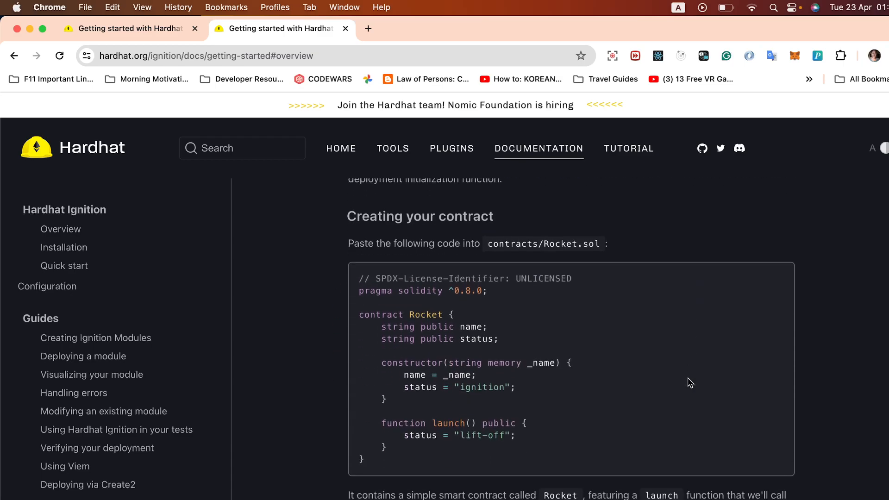
{"action": "scroll", "scroll_direction": "down", "scroll_amount": 3}
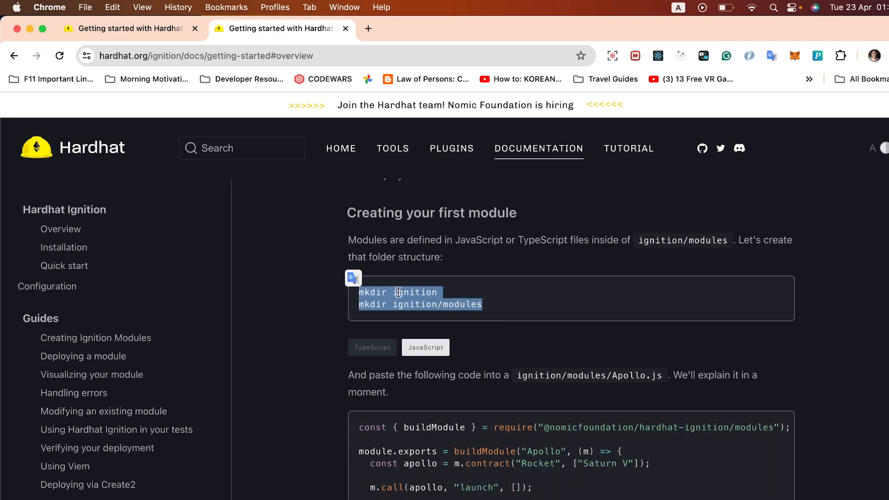
{"action": "left_click", "coordinate": [456, 304]}
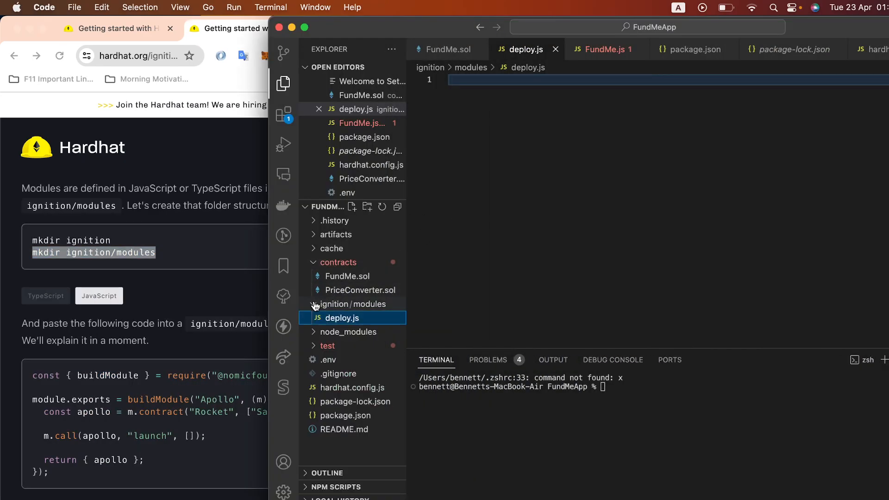
- Switch to the GitHub tab showing the hardhat-toolbox package folder of the hardhat repository
{"action": "left_click", "coordinate": [352, 304]}
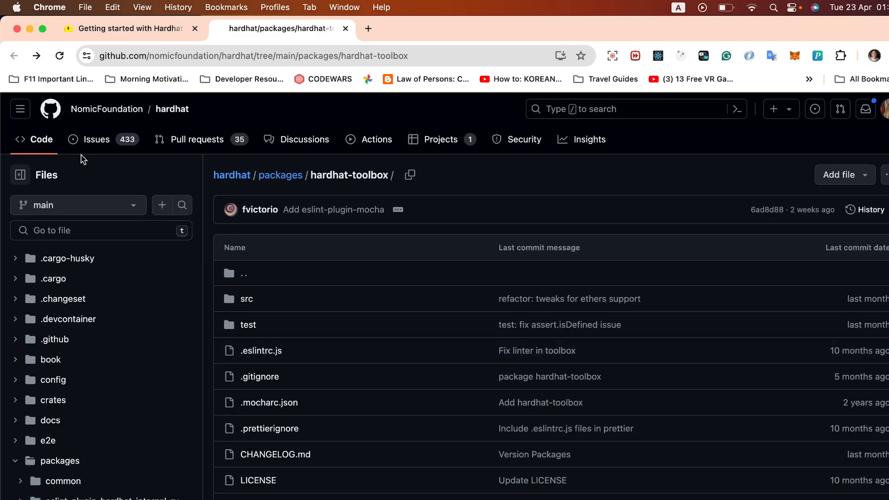
{"action": "mouse_move", "coordinate": [450, 213]}
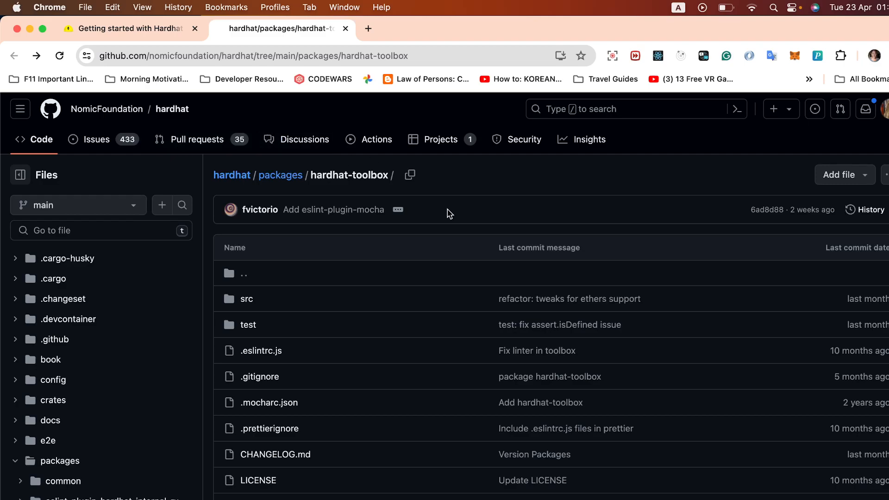
- Browse the hardhat-toolbox folder listing and return to the Ignition getting-started guide
{"action": "scroll", "scroll_direction": "down", "scroll_amount": 3}
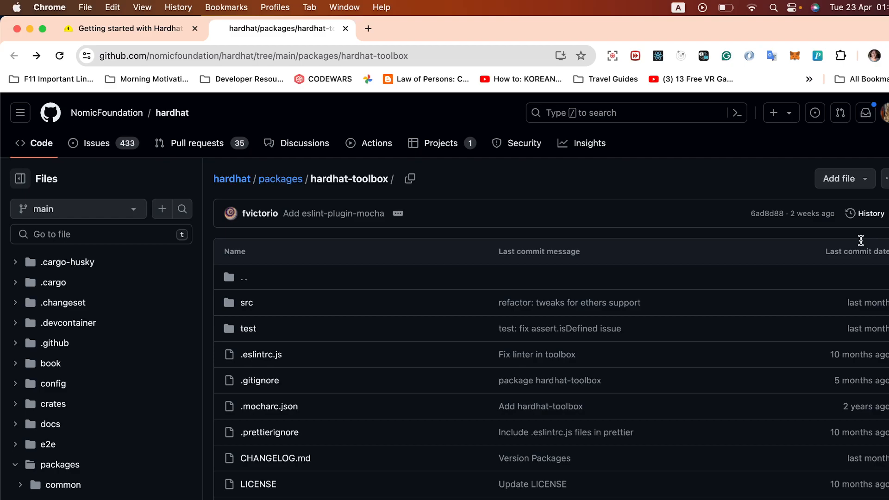
{"action": "left_click", "coordinate": [130, 28]}
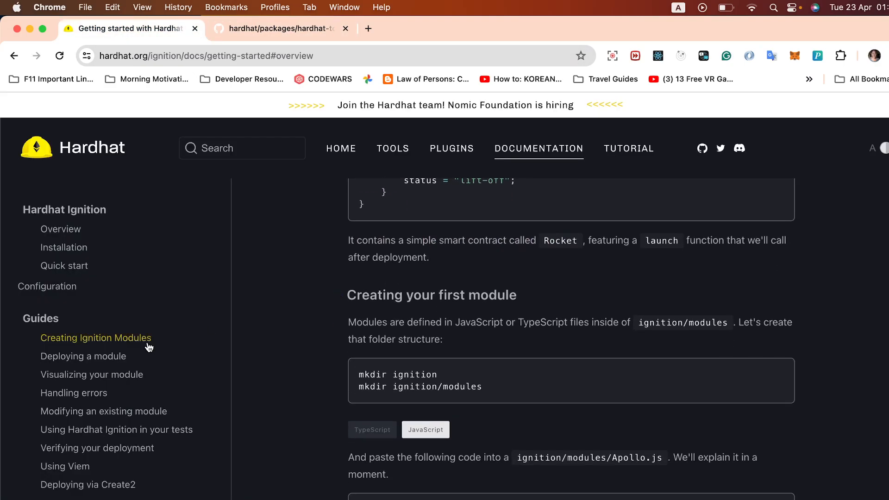
- Read the Deploying a module guide's section on passing parameters with a JSON file
{"action": "left_click", "coordinate": [83, 356]}
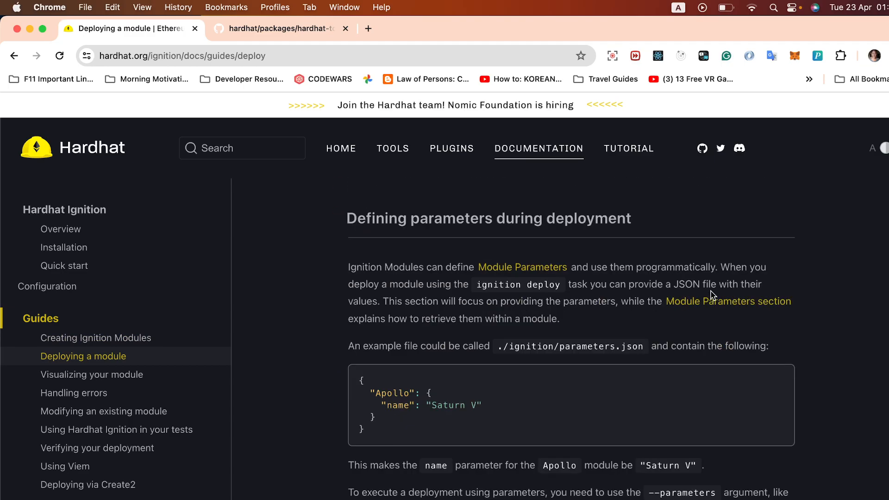
{"action": "scroll", "scroll_direction": "down", "scroll_amount": 3}
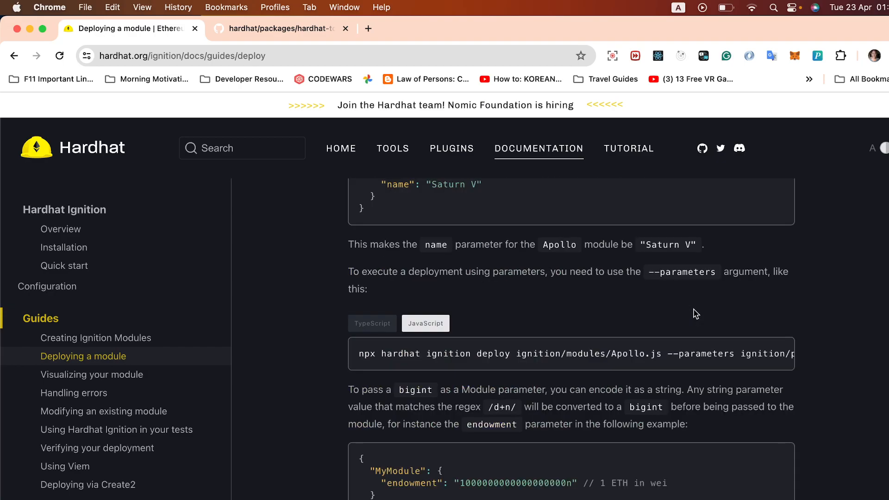
- Return to the getting-started overview and scroll through the Rocket contract down to the Apollo module code
{"action": "scroll", "scroll_direction": "down", "scroll_amount": 3}
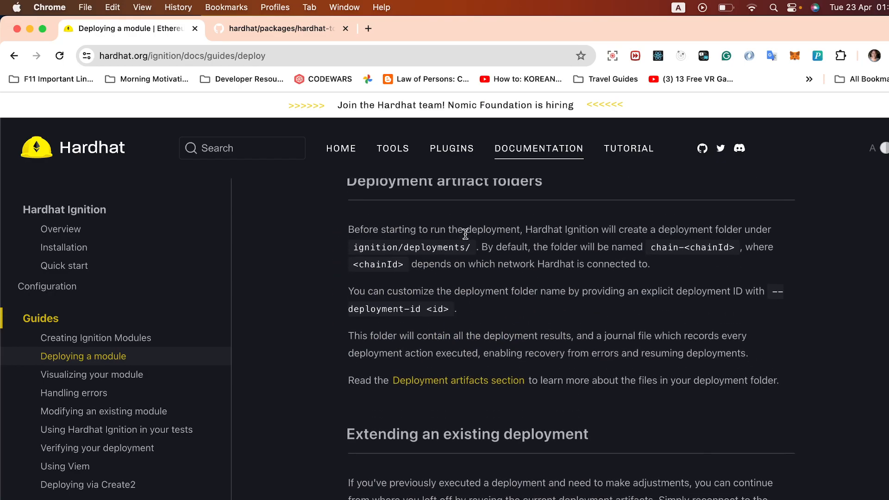
{"action": "left_click", "coordinate": [393, 149]}
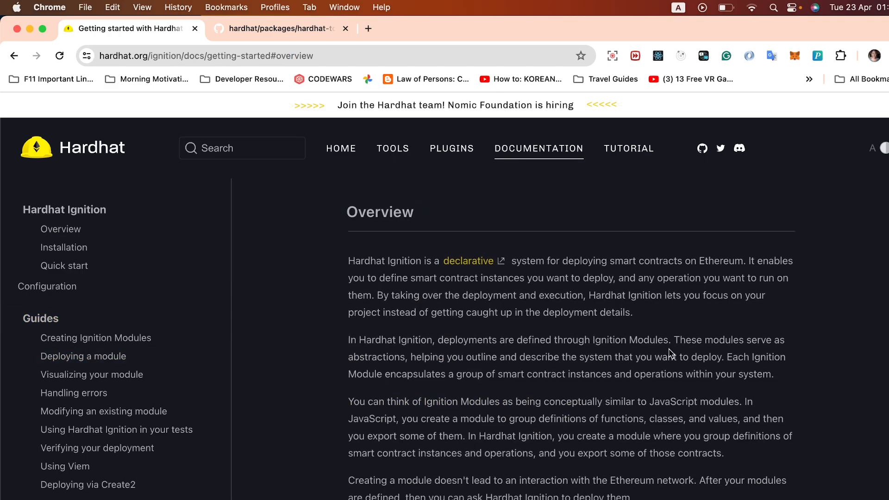
{"action": "scroll", "scroll_direction": "down", "scroll_amount": 3}
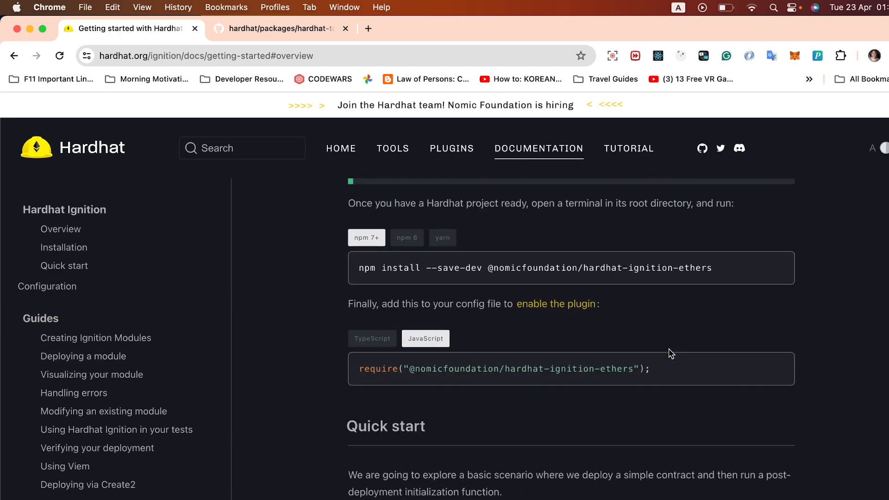
{"action": "scroll", "scroll_direction": "down", "scroll_amount": 3}
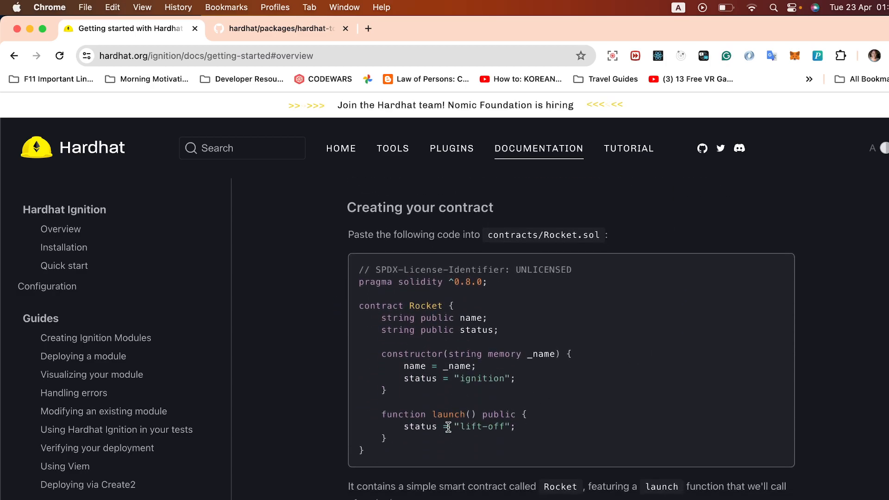
{"action": "left_click_drag", "start_coordinate": [378, 329], "coordinate": [363, 452]}
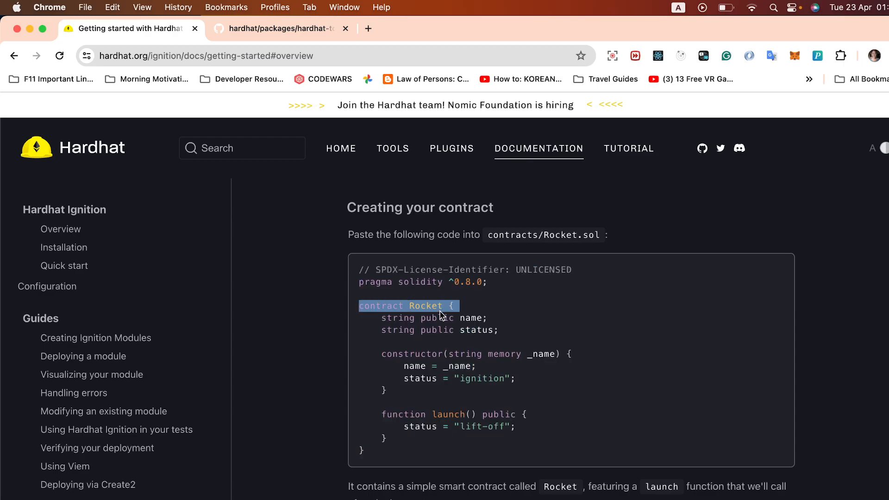
{"action": "scroll", "scroll_direction": "down", "scroll_amount": 3}
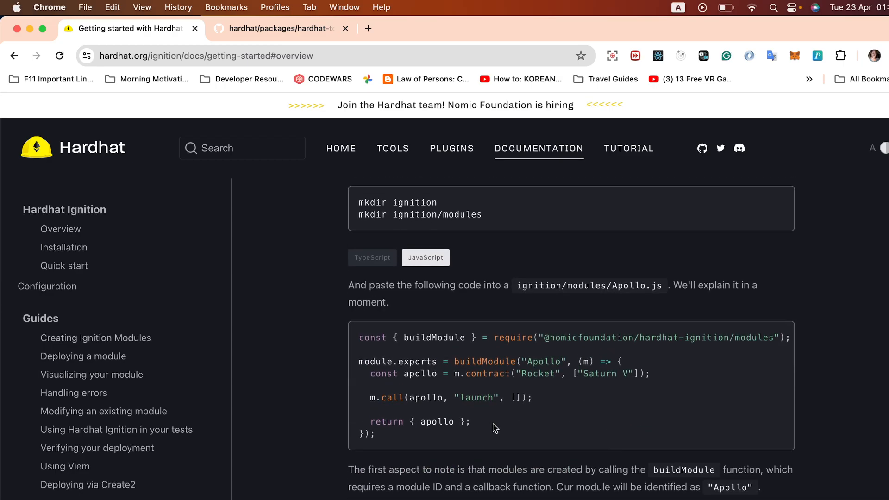
{"action": "scroll", "scroll_direction": "down", "scroll_amount": 3}
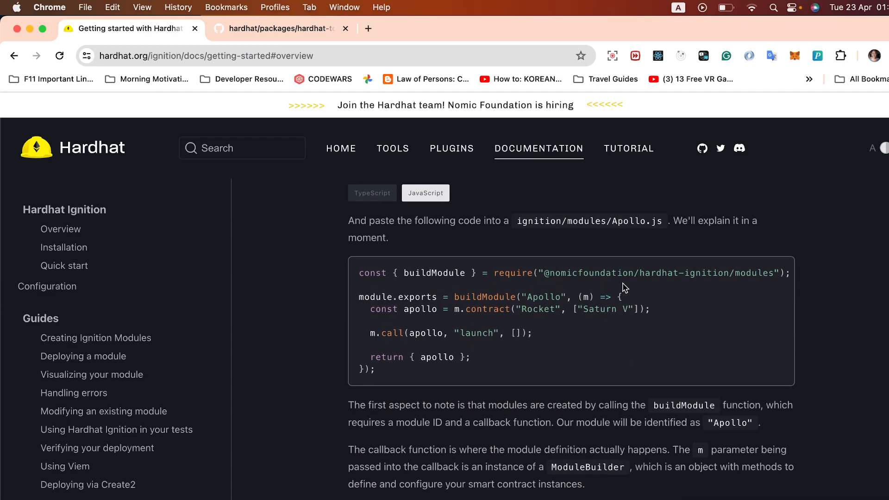
{"action": "mouse_move", "coordinate": [657, 222]}
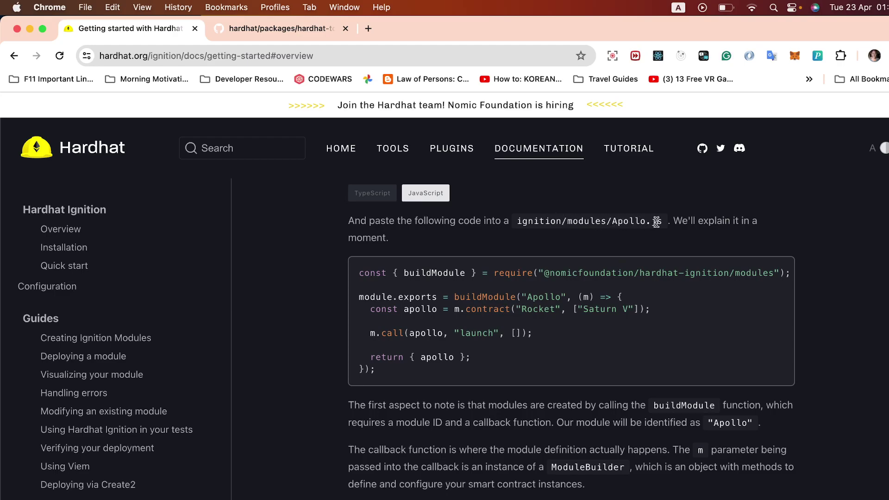
{"action": "mouse_move", "coordinate": [660, 220]}
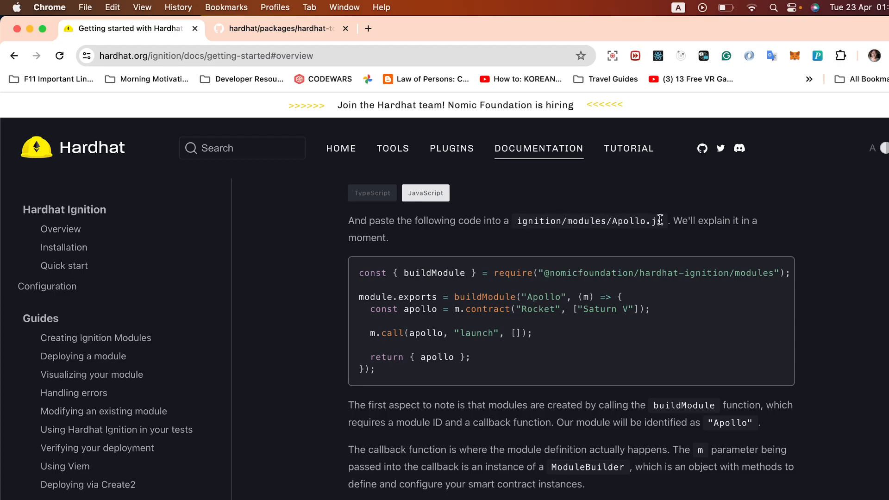
{"action": "mouse_move", "coordinate": [453, 375]}
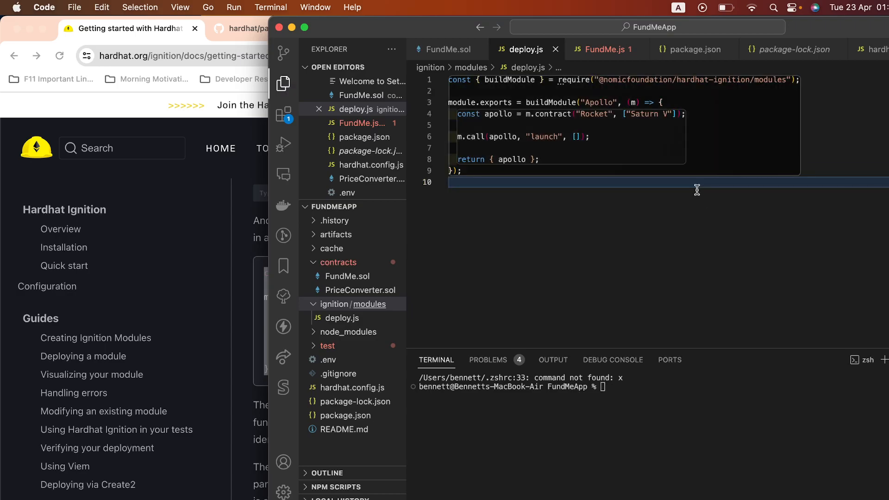
{"action": "mouse_move", "coordinate": [607, 159]}
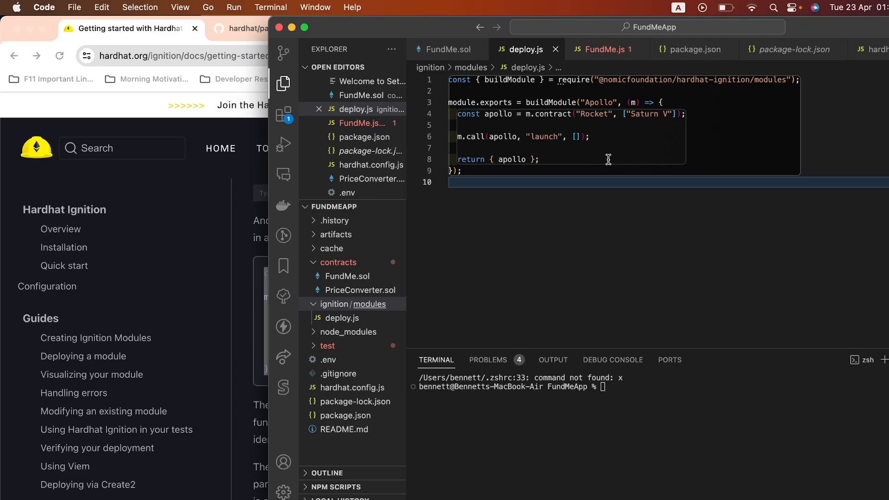
- Rename the module ID to FundMe and write the fundMe contract future deploying "FundMe"
{"action": "double_click", "coordinate": [599, 102]}
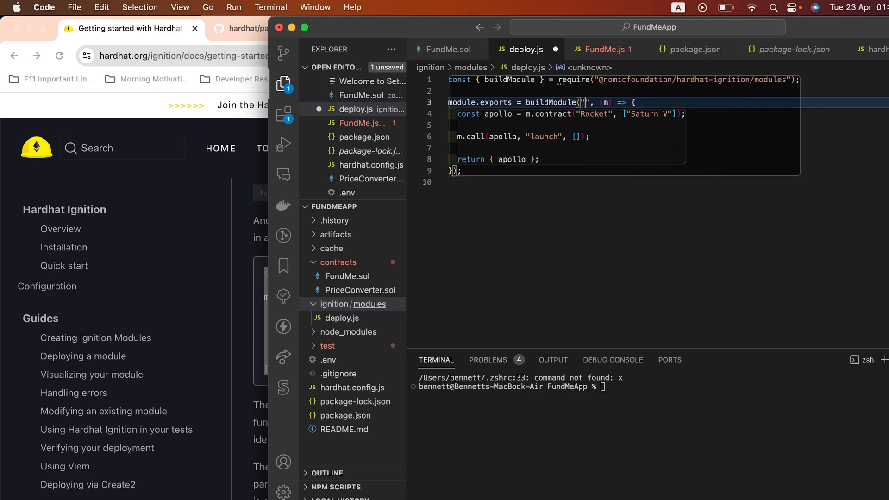
{"action": "type", "text": "FundMe"}
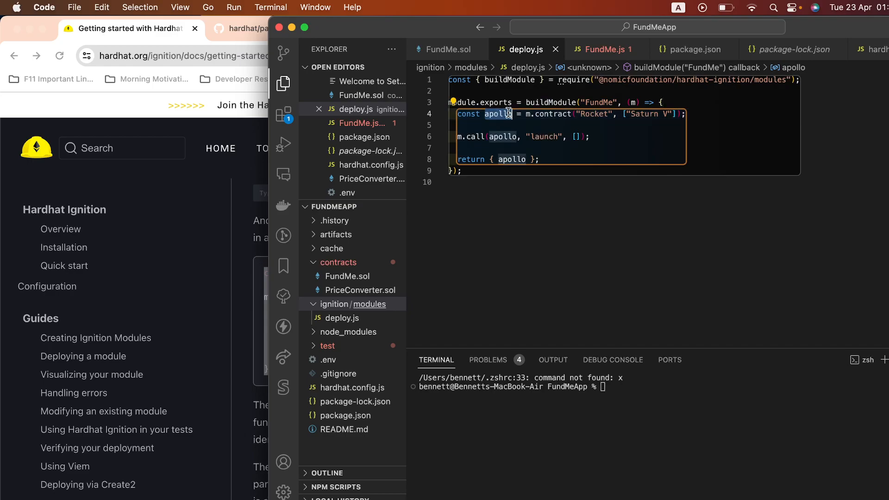
{"action": "type", "text": "fundMe"}
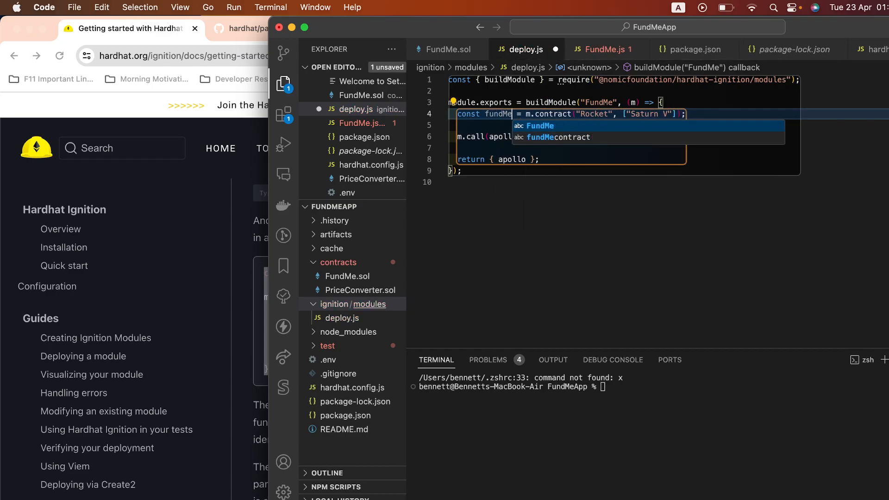
{"action": "type", "text": "CONTRAC"}
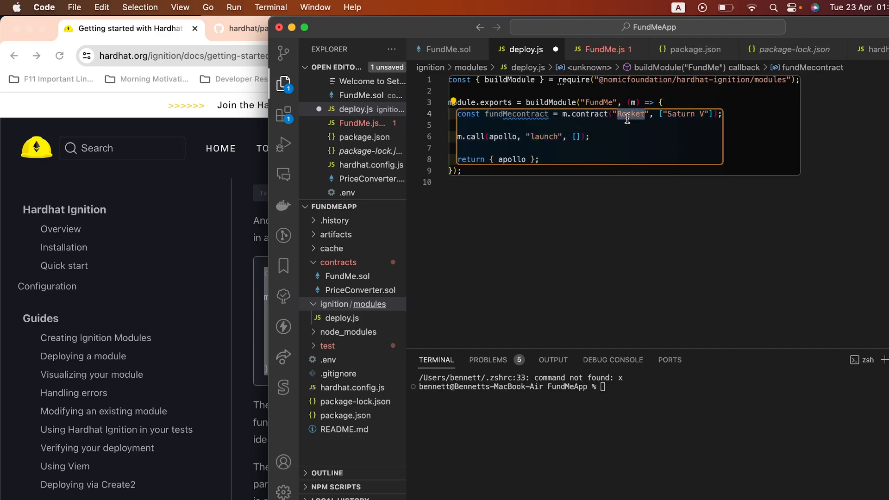
{"action": "type", "text": "FundM"}
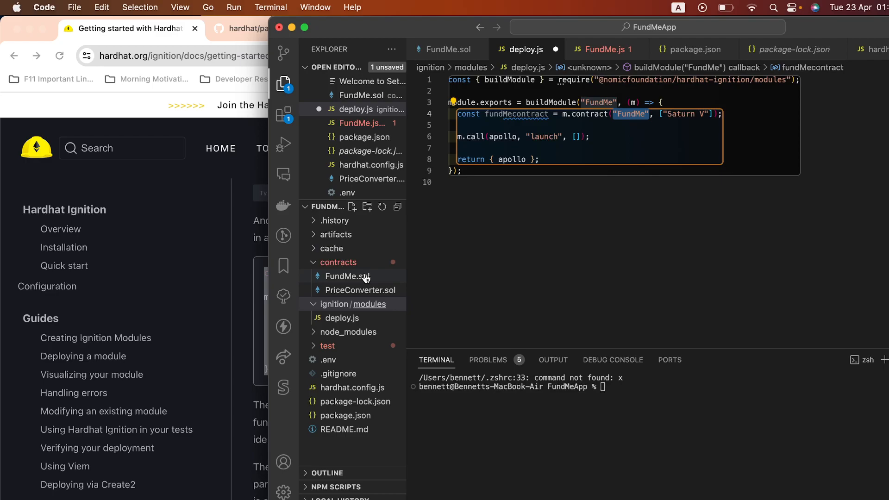
- Check the contract name in FundMe.sol, drop the Saturn V argument and return fundMecontract from the module
{"action": "left_click", "coordinate": [348, 276]}
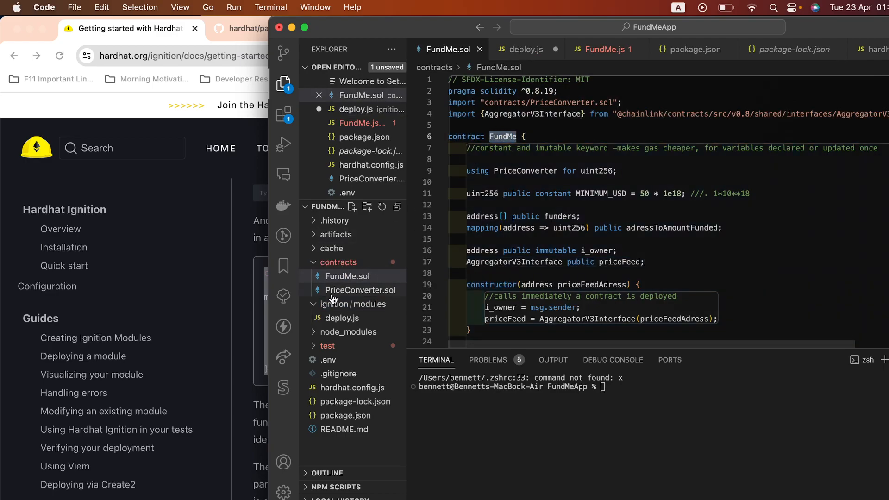
{"action": "left_click", "coordinate": [342, 317]}
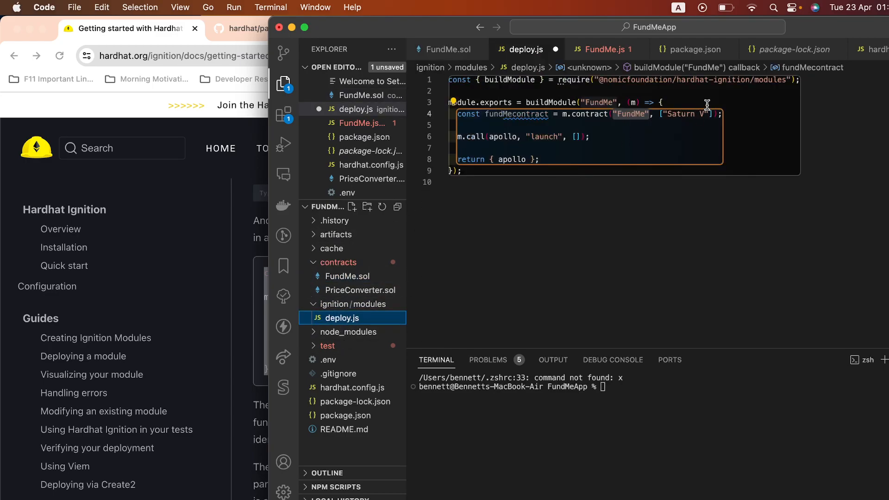
{"action": "double_click", "coordinate": [688, 114]}
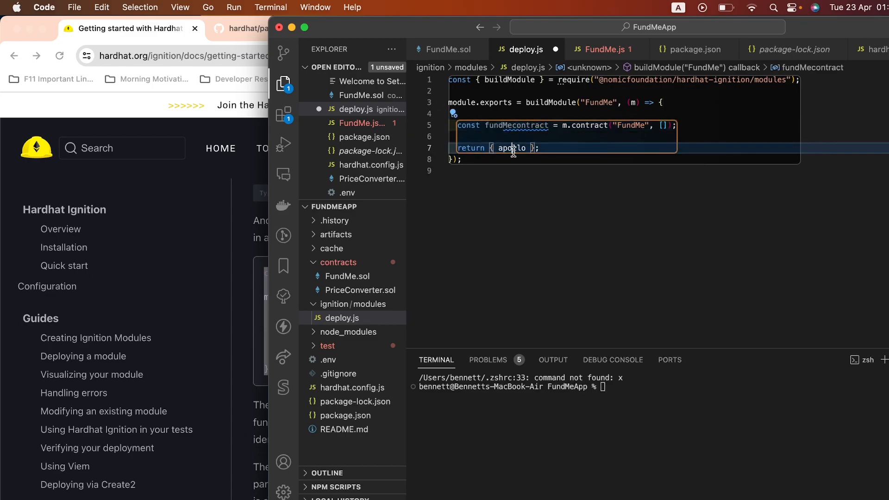
{"action": "type", "text": "fundMecontract"}
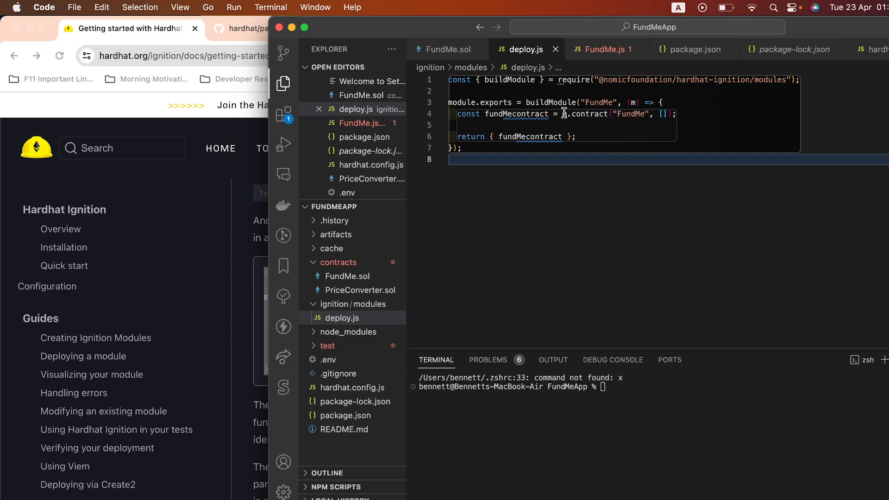
{"action": "mouse_move", "coordinate": [589, 298]}
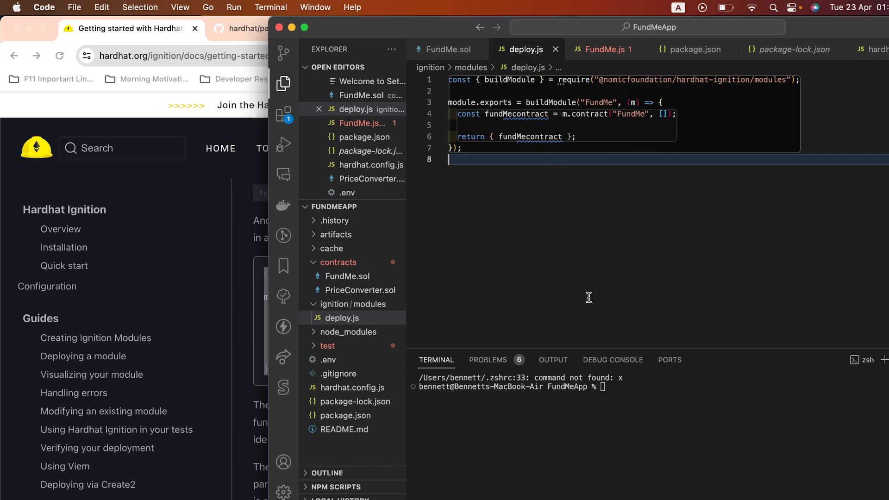
{"action": "mouse_move", "coordinate": [632, 102]}
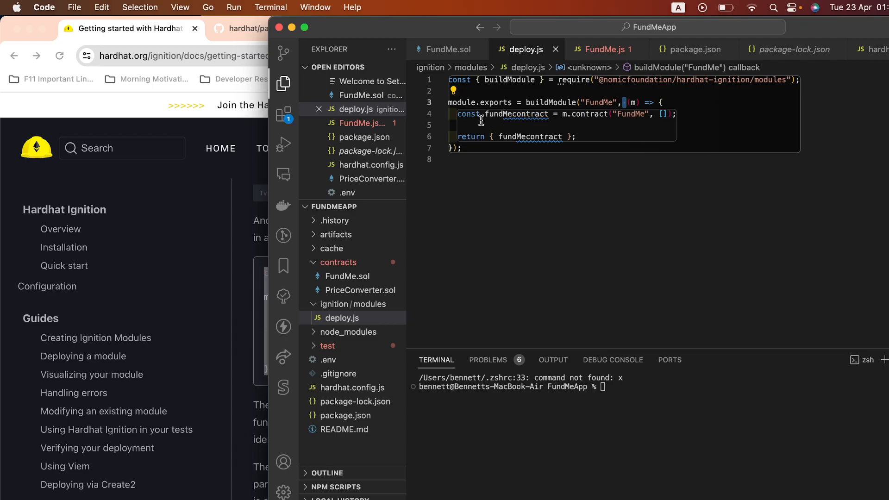
{"action": "mouse_move", "coordinate": [533, 119]}
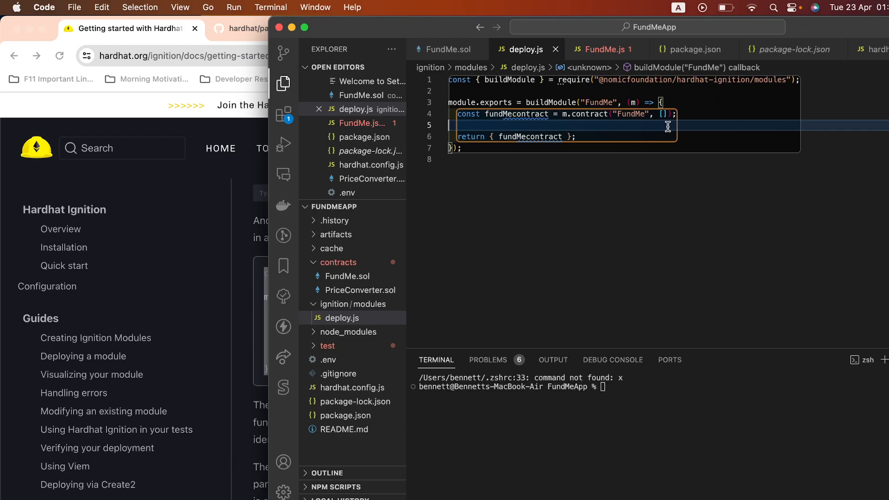
{"action": "mouse_move", "coordinate": [710, 437]}
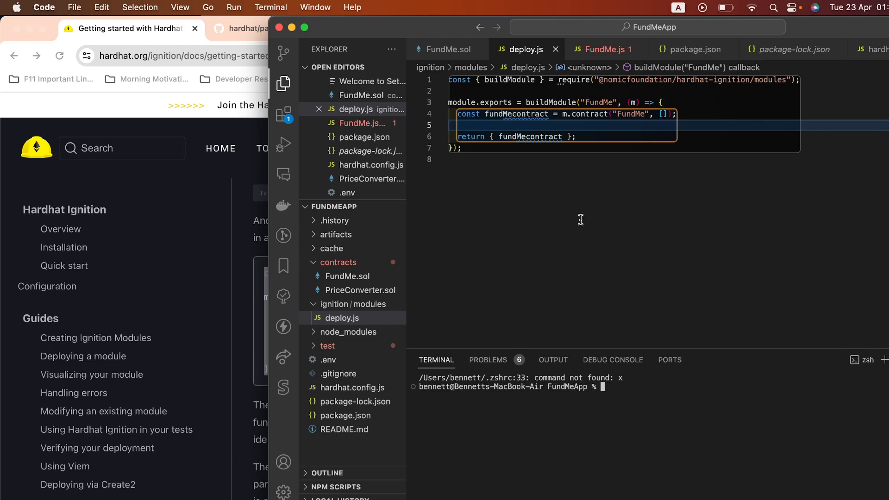
{"action": "mouse_move", "coordinate": [233, 269]}
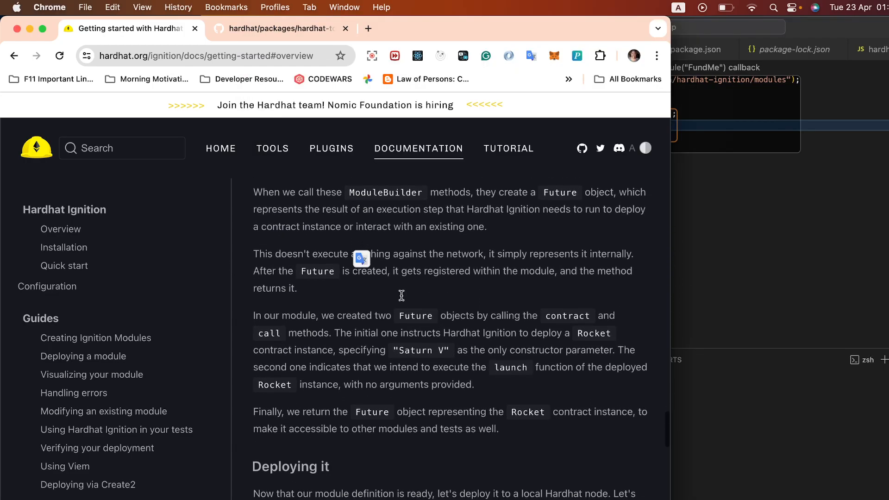
- Scroll the getting-started page to the Deploying it section with the local node and deploy commands
{"action": "scroll", "scroll_direction": "down", "scroll_amount": 3}
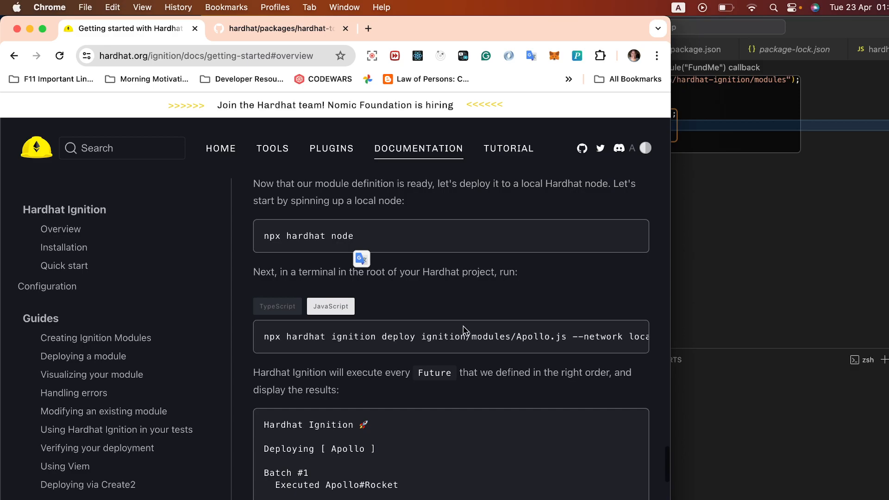
{"action": "mouse_move", "coordinate": [323, 238]}
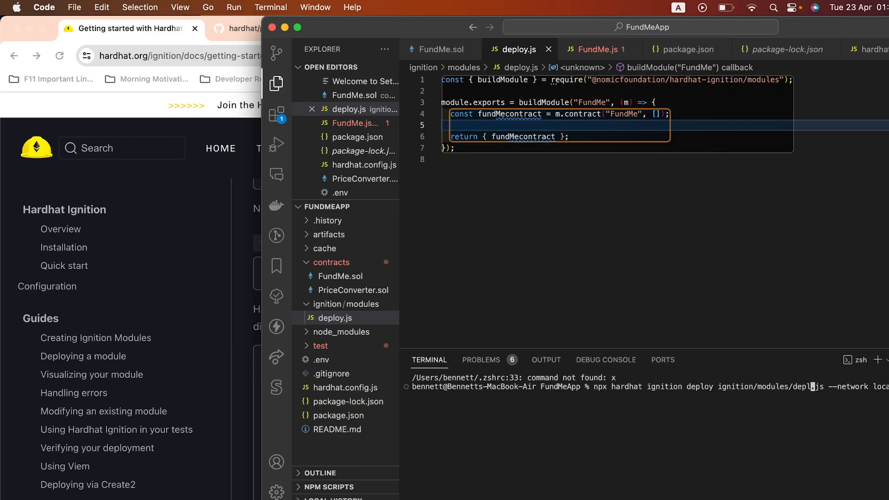
- Run npx hardhat ignition deploy for deploy.js on localhost and inspect the missing PriceConverter library error
{"action": "key", "text": "Enter"}
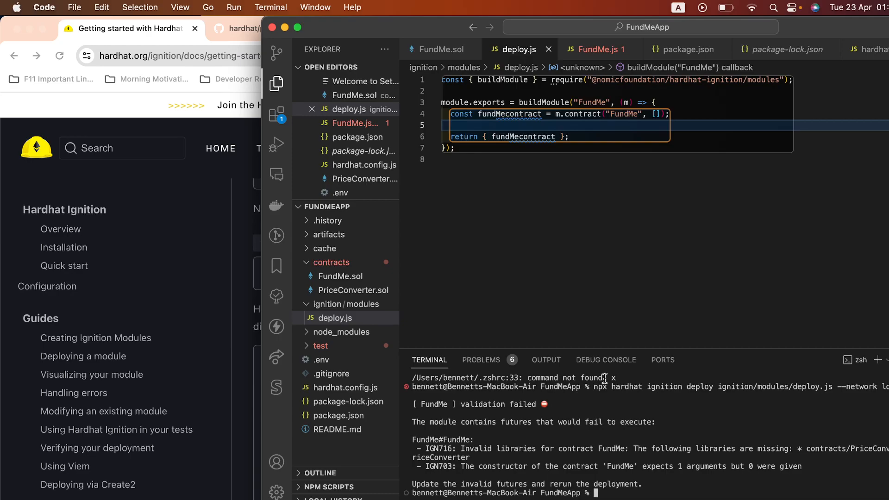
{"action": "double_click", "coordinate": [516, 449]}
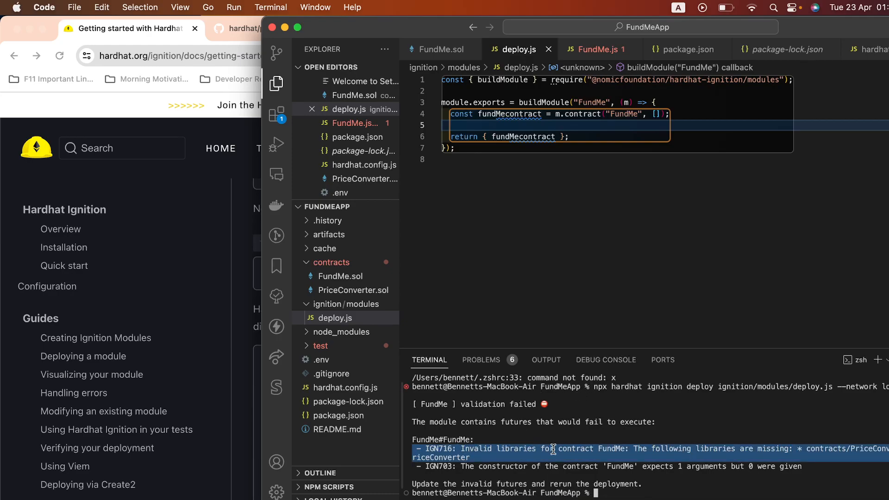
{"action": "mouse_move", "coordinate": [863, 437]}
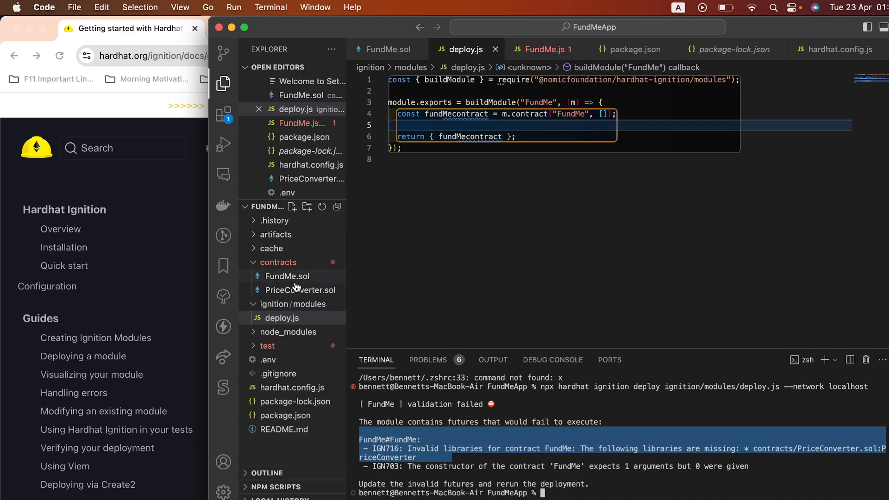
{"action": "left_click", "coordinate": [300, 290]}
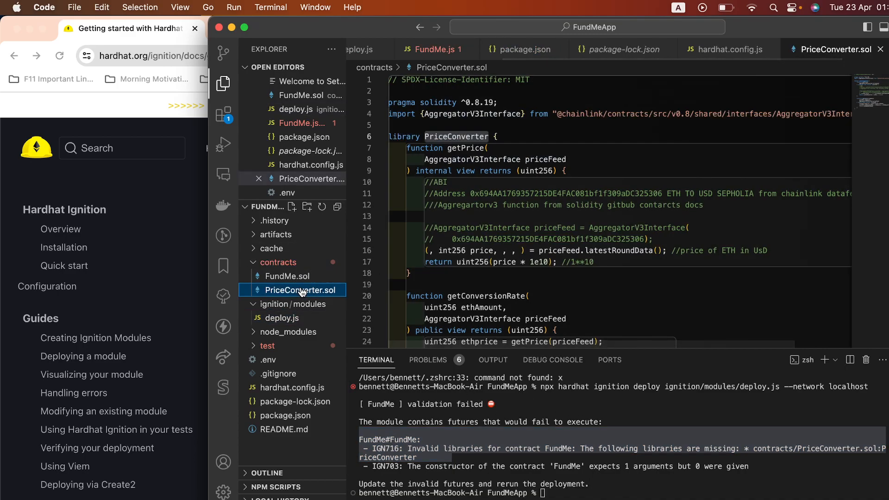
{"action": "left_click", "coordinate": [287, 277]}
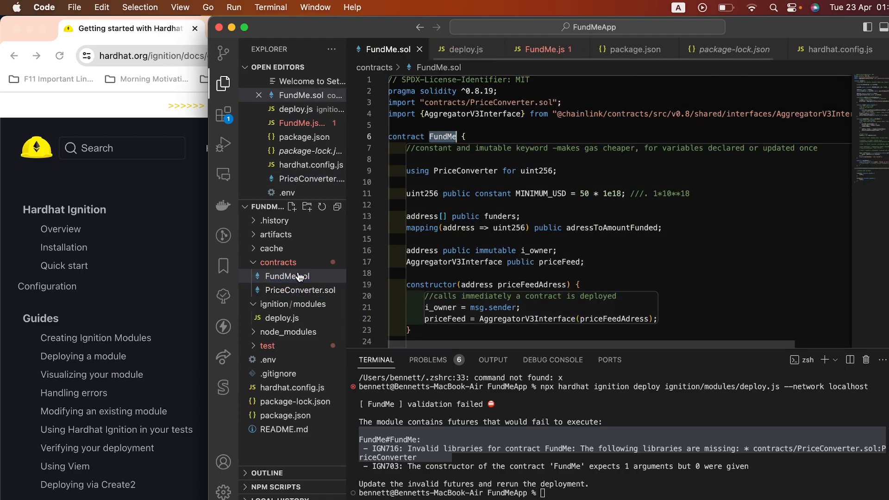
{"action": "key", "text": "cmd+a"}
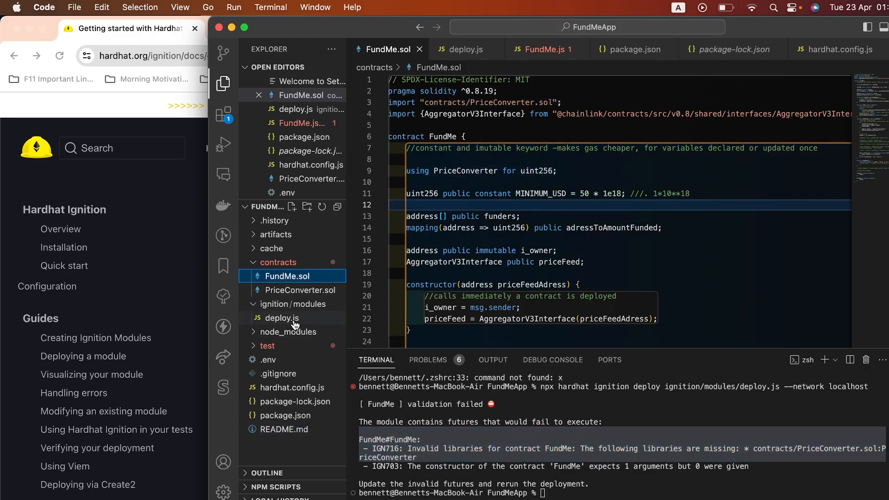
{"action": "left_click", "coordinate": [281, 318]}
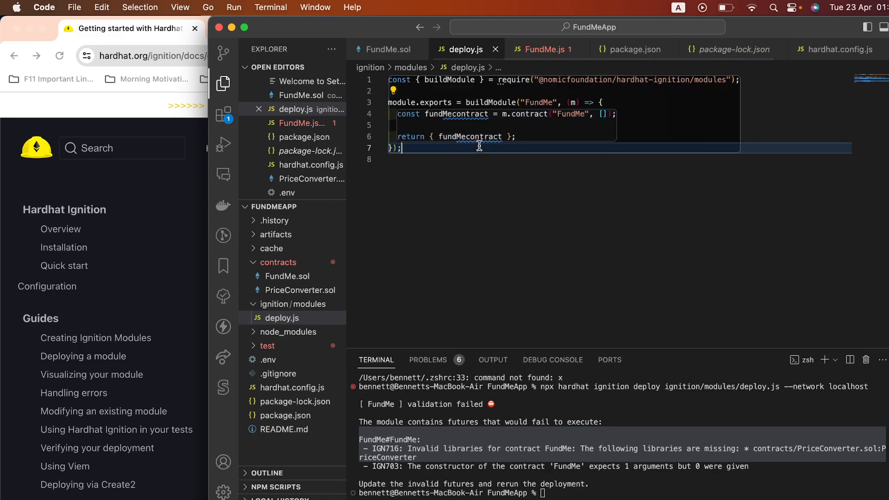
{"action": "mouse_move", "coordinate": [563, 150]}
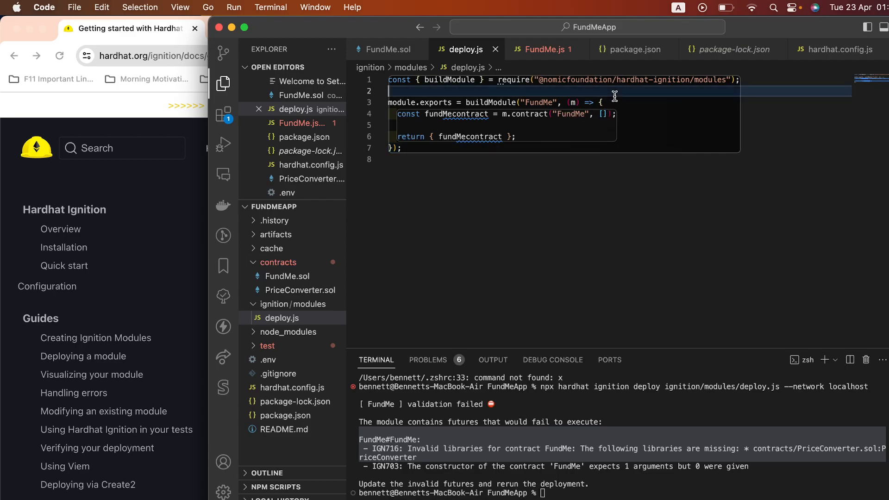
- Add a '///deploy the library first' comment line above the FundMe deployment in deploy.js
{"action": "key", "text": "Enter"}
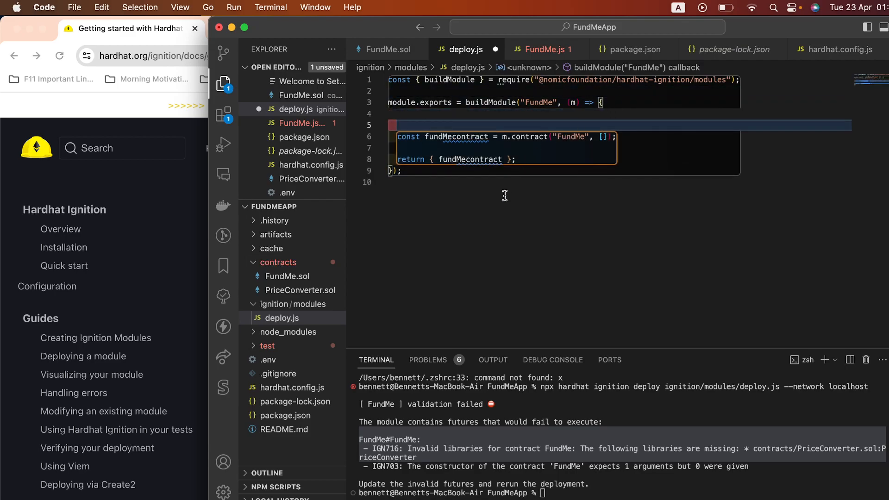
{"action": "key", "text": "cmd+a"}
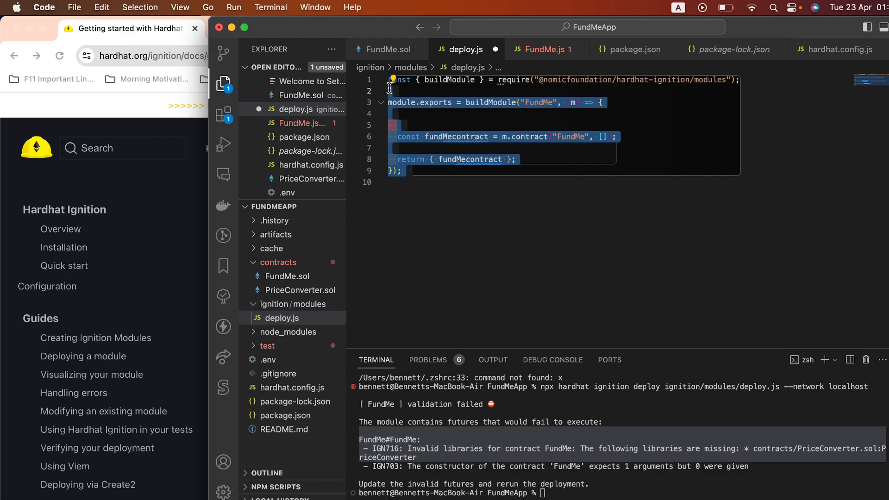
{"action": "left_click", "coordinate": [403, 171]}
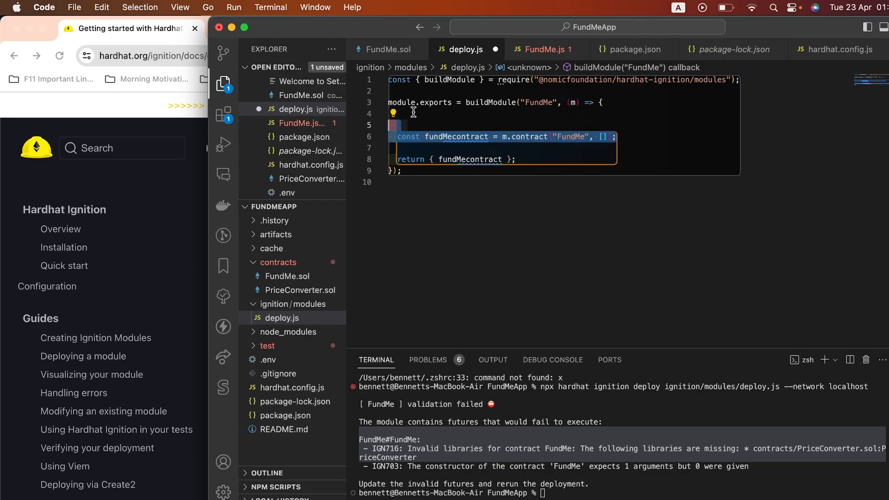
{"action": "type", "text": "///c"}
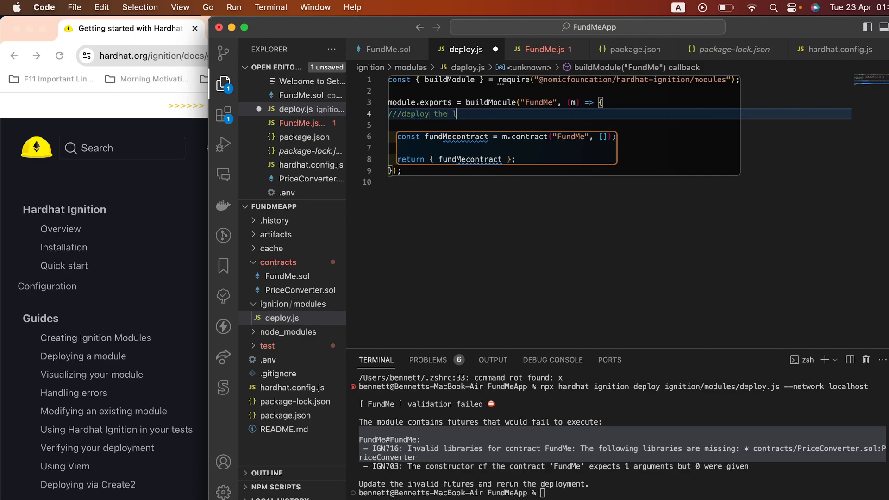
{"action": "type", "text": "library fi"}
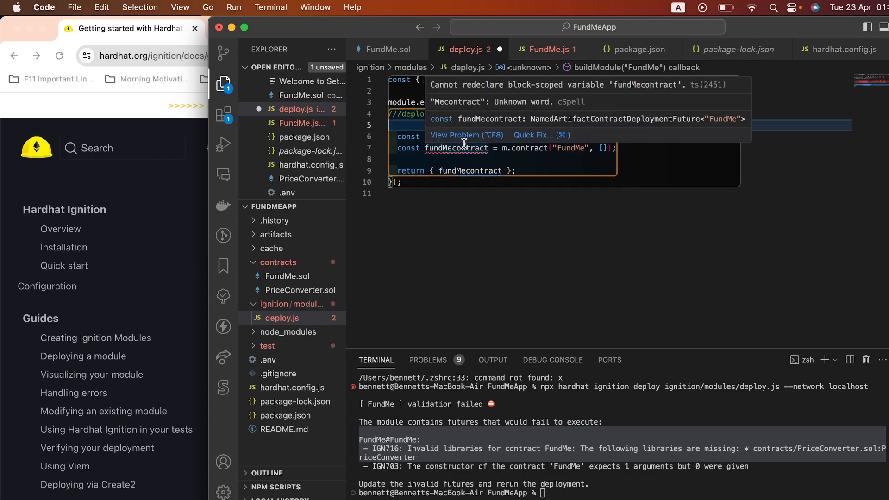
- Declare const PriceConverter = m.contract("PriceConverter", []) after confirming the library's name
{"action": "left_click", "coordinate": [300, 290]}
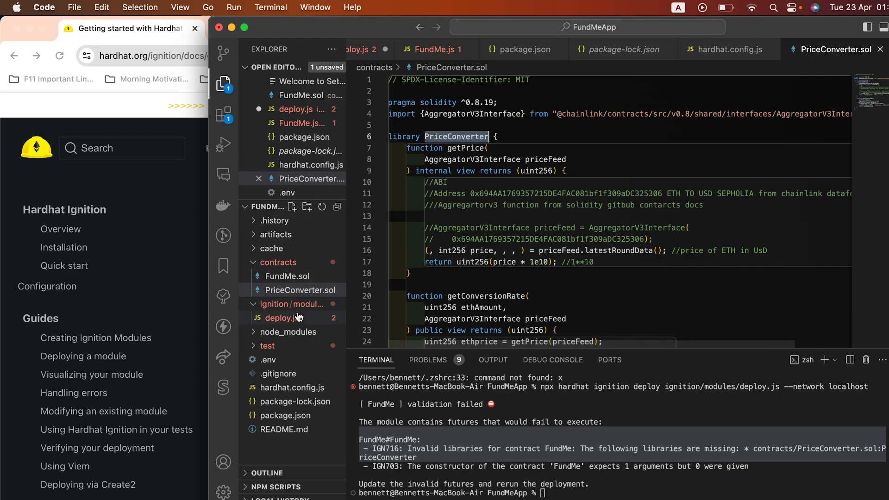
{"action": "left_click", "coordinate": [282, 318]}
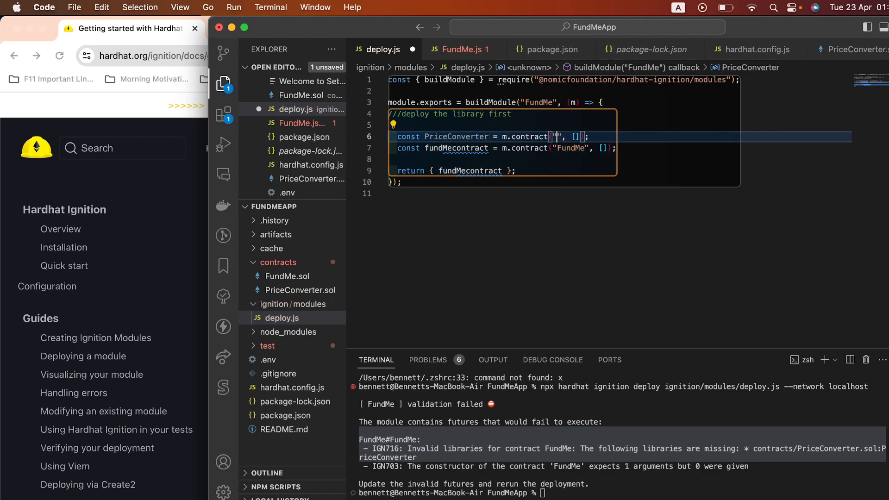
{"action": "type", "text": "PriceConverter"}
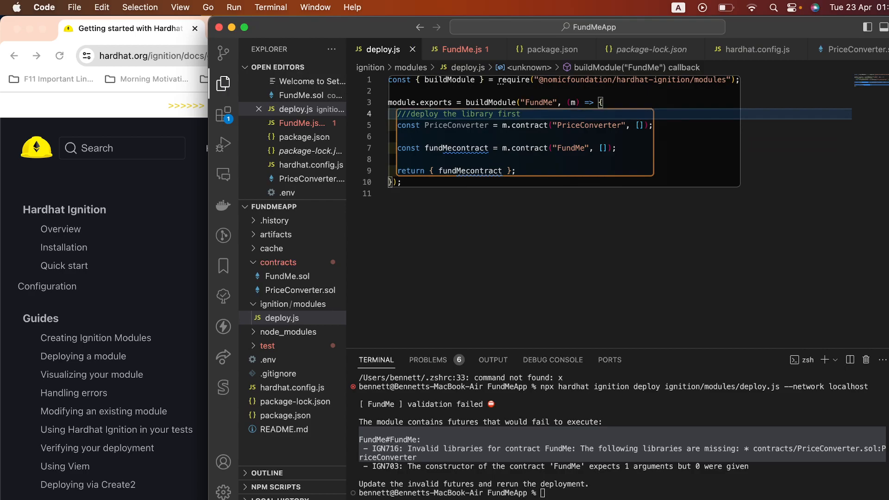
{"action": "mouse_move", "coordinate": [464, 152]}
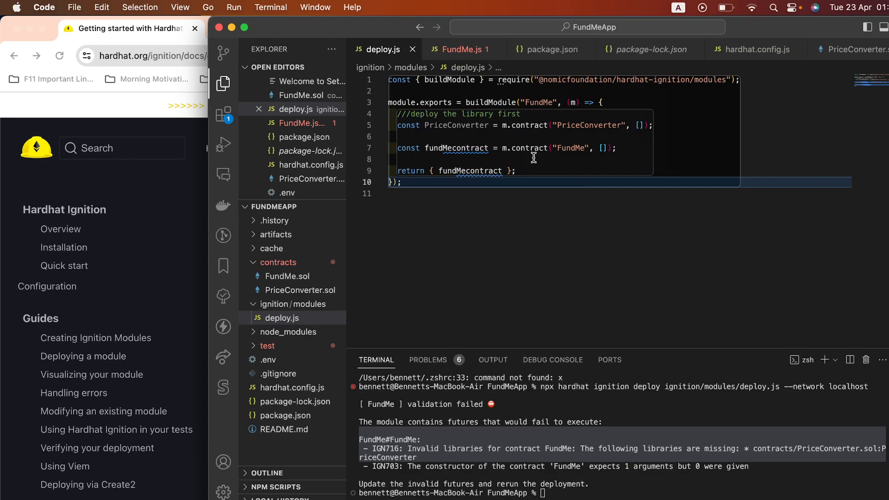
{"action": "type", "text": ", []"}
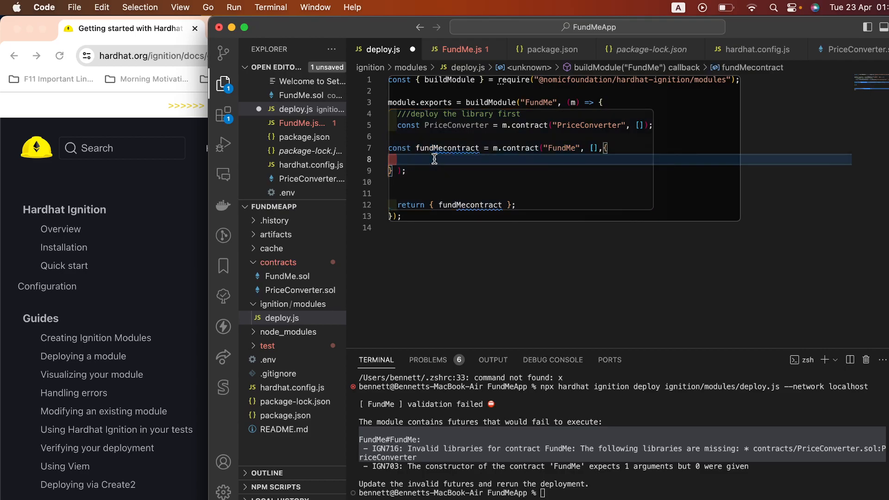
- Link PriceConverterLibrary under FundMe's libraries option as PriceConverter and rerun the deployment
{"action": "type", "text": "libraries:{"}
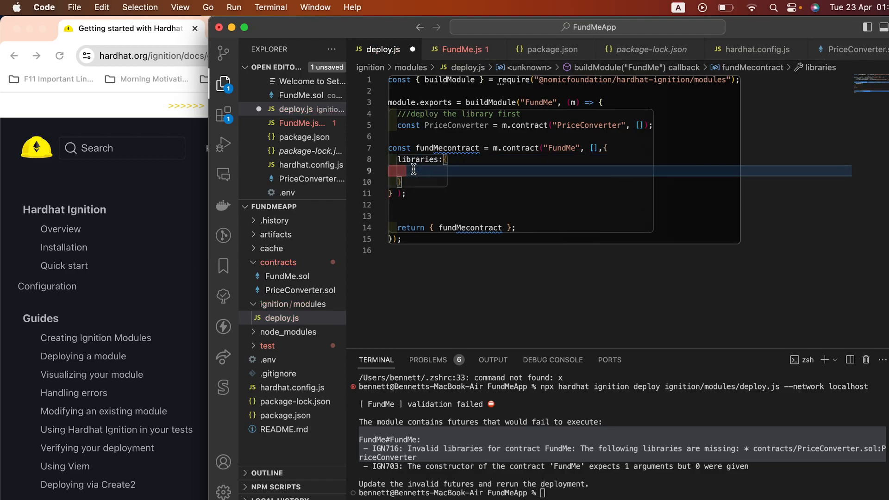
{"action": "type", "text": "P"}
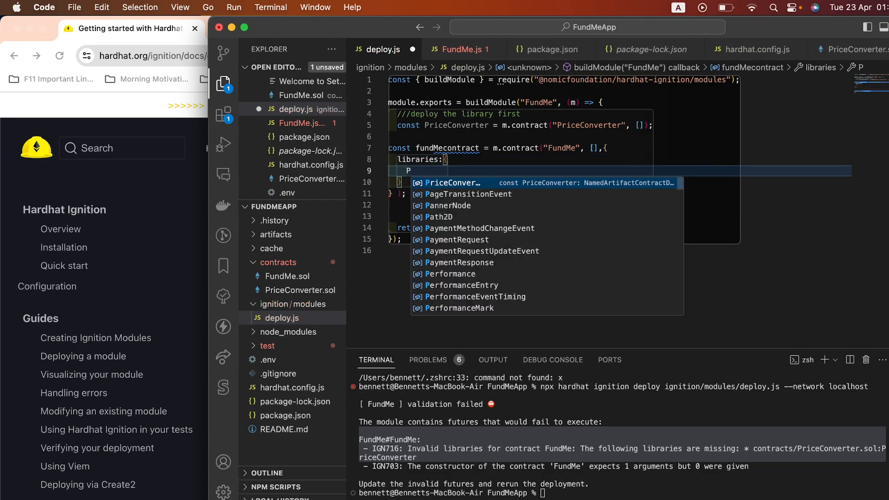
{"action": "type", "text": "riceConverter,"}
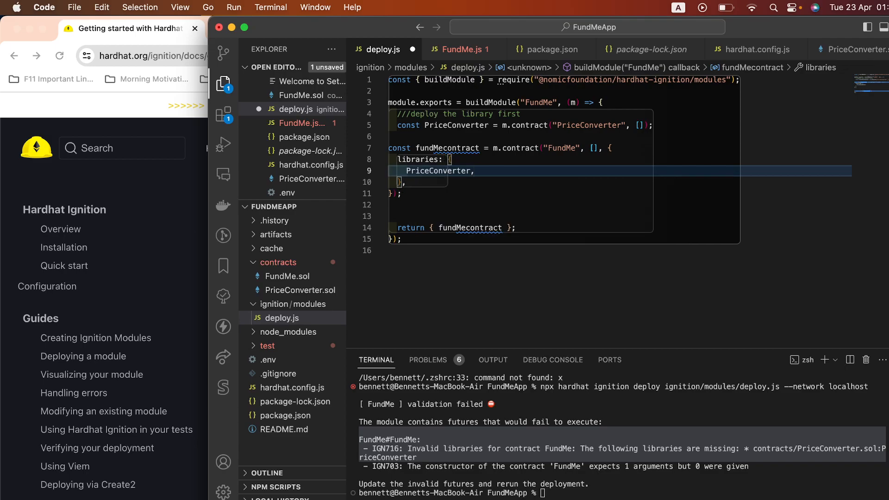
{"action": "type", "text": ":"}
{"action": "left_click", "coordinate": [521, 125]}
{"action": "type", "text": "Library"}
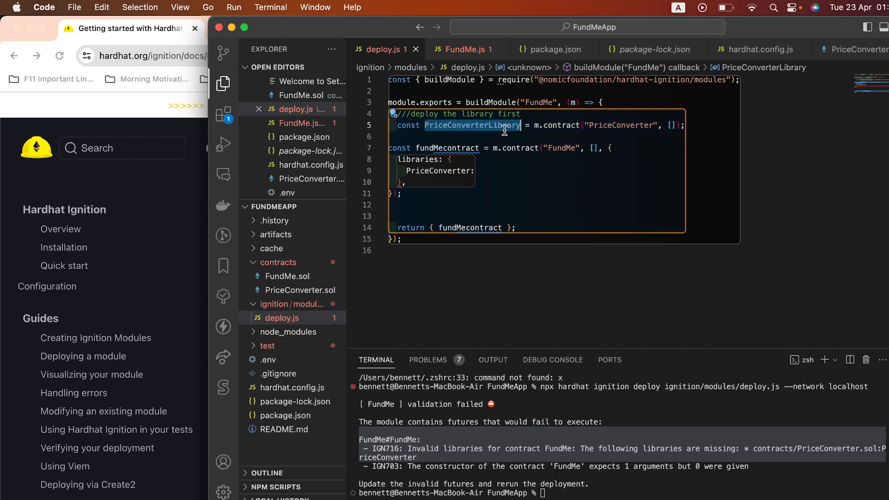
{"action": "mouse_move", "coordinate": [483, 178]}
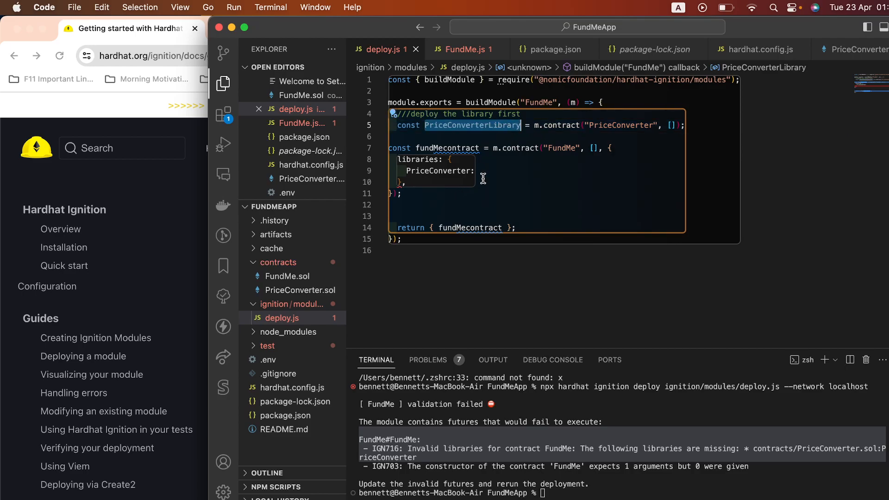
{"action": "type", "text": "PriceConverterLibrary,"}
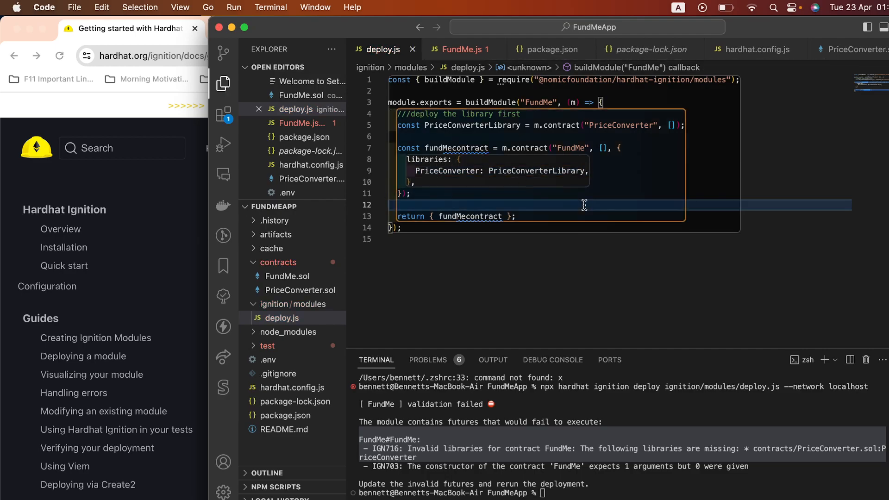
{"action": "left_click", "coordinate": [503, 239]}
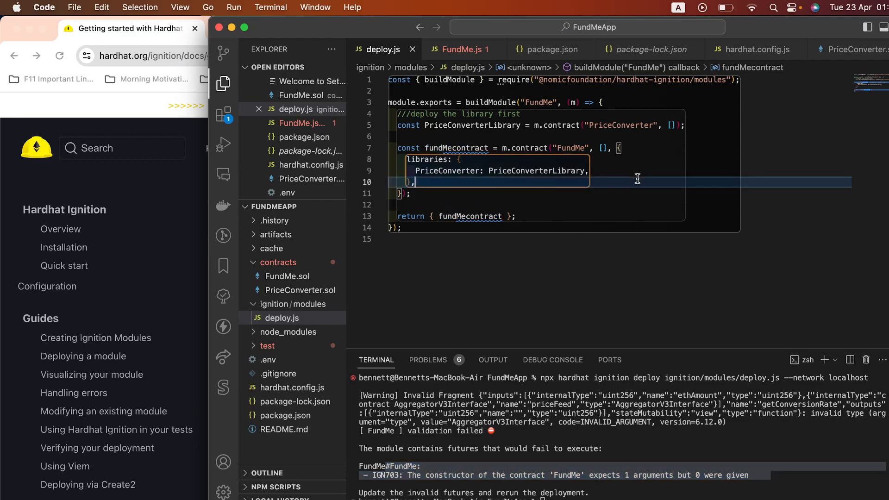
- Confirm FundMe.sol's constructor takes a price feed address, then return to FundMe's argument list in deploy.js
{"action": "left_click", "coordinate": [287, 276]}
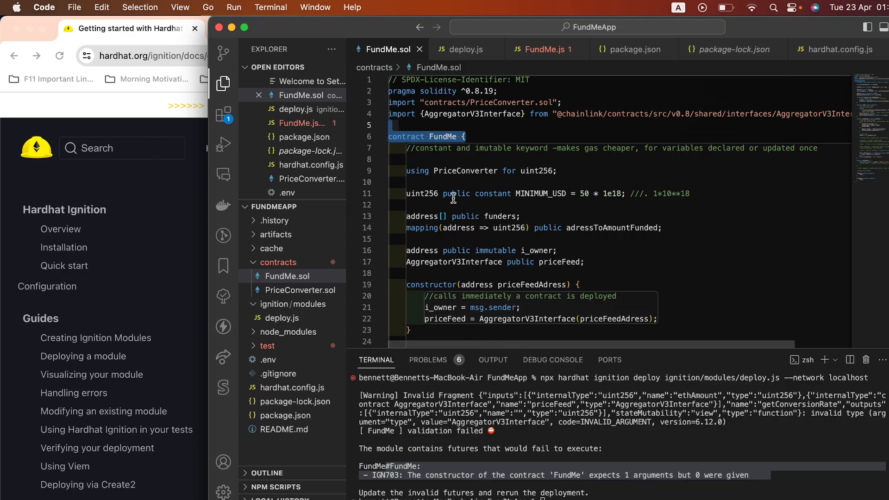
{"action": "key", "text": "cmd+a"}
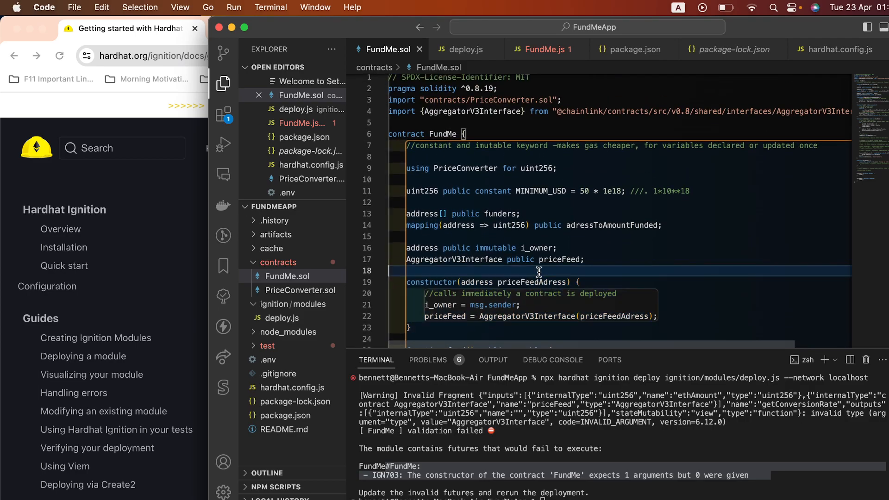
{"action": "left_click_drag", "start_coordinate": [460, 282], "coordinate": [570, 282]}
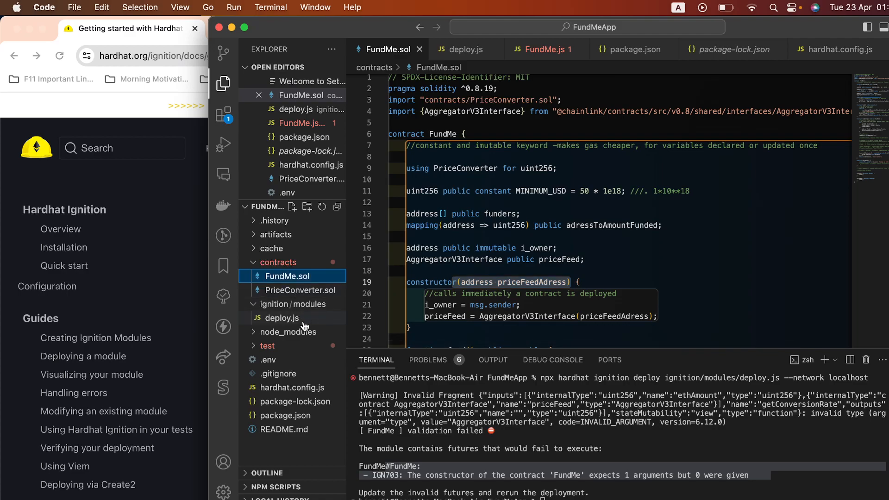
{"action": "left_click", "coordinate": [282, 318]}
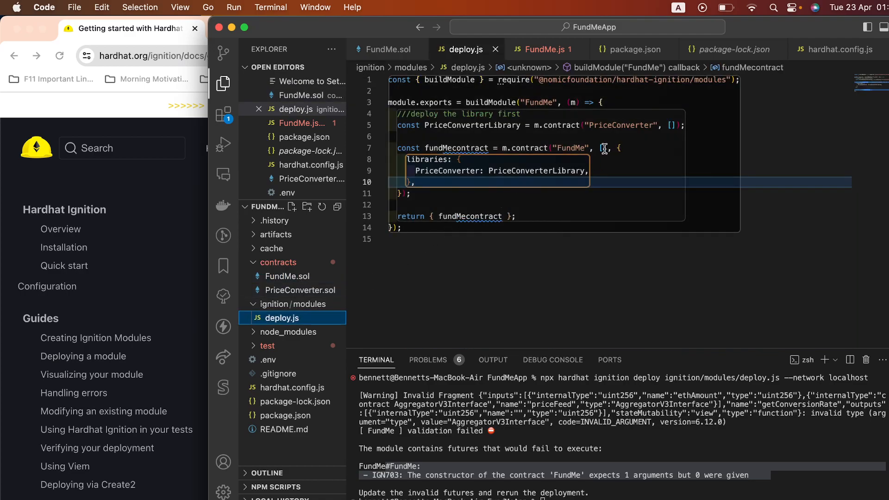
{"action": "left_click", "coordinate": [604, 147]}
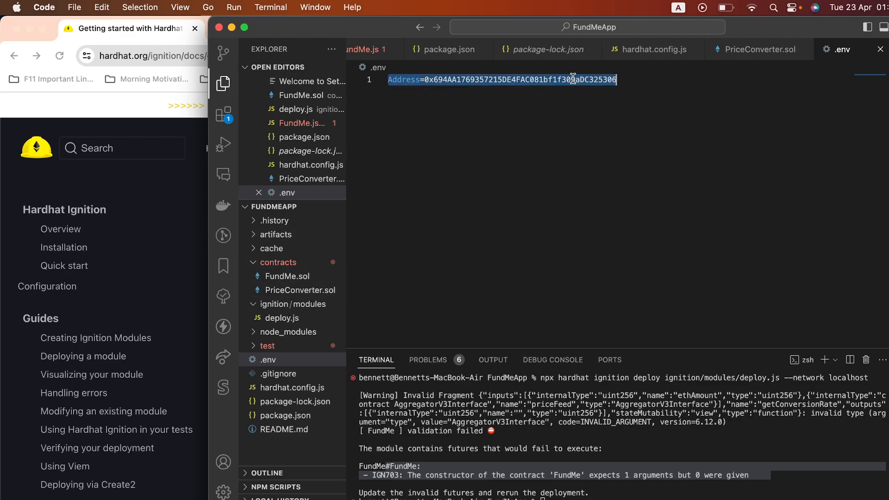
- Pass [process.env.Address] as FundMe's constructor argument, using the Address name from .env
{"action": "double_click", "coordinate": [404, 80]}
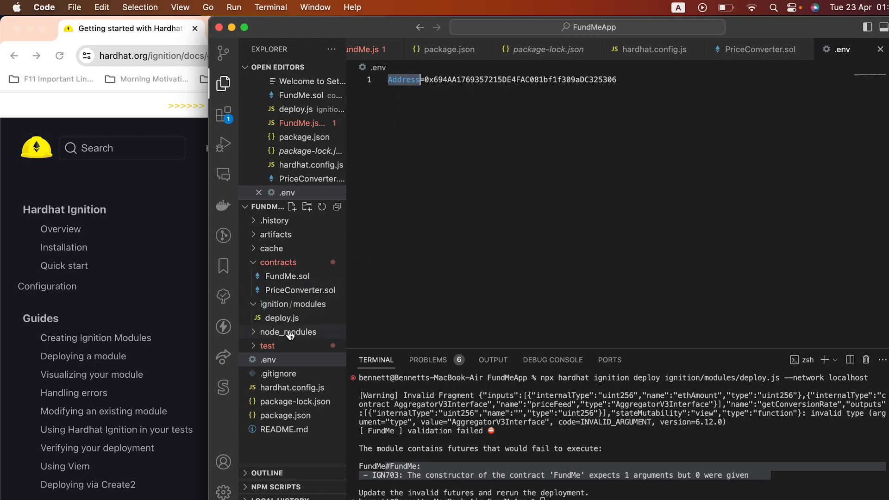
{"action": "left_click", "coordinate": [281, 318]}
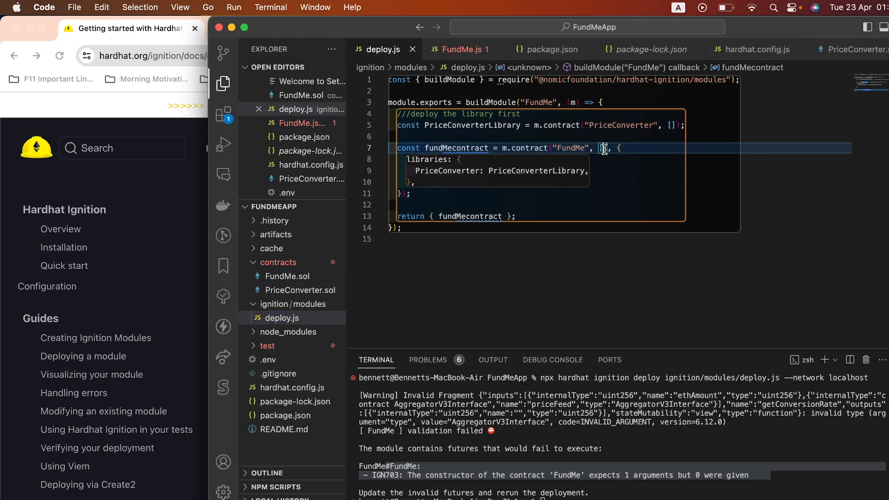
{"action": "type", "text": "[process"}
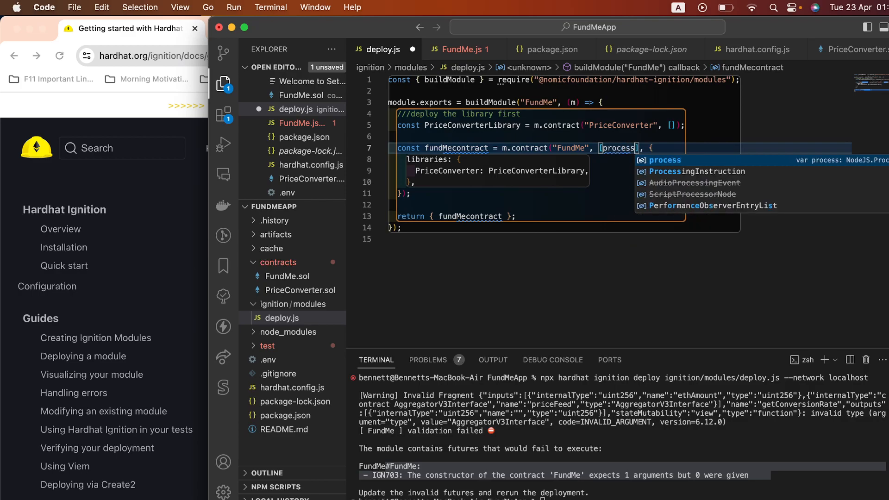
{"action": "type", "text": ".env.Address"}
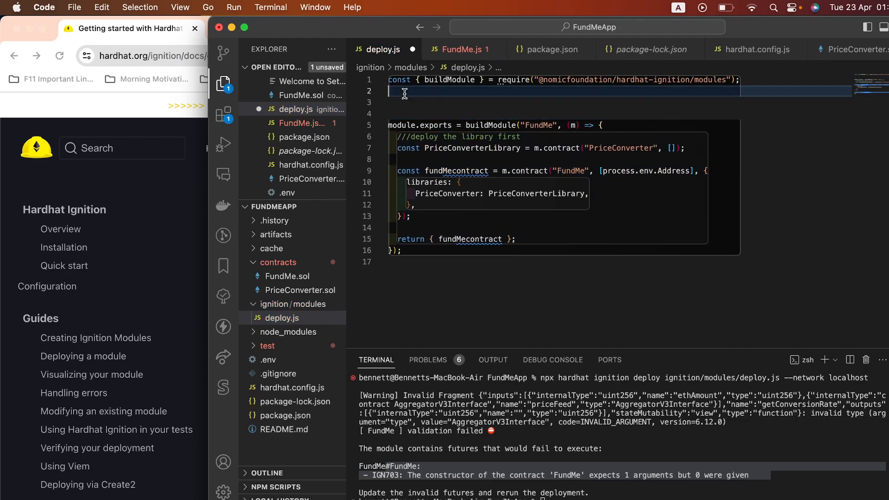
- Add require("dotenv").config(); at the top of deploy.js and save
{"action": "type", "text": "require(\""}
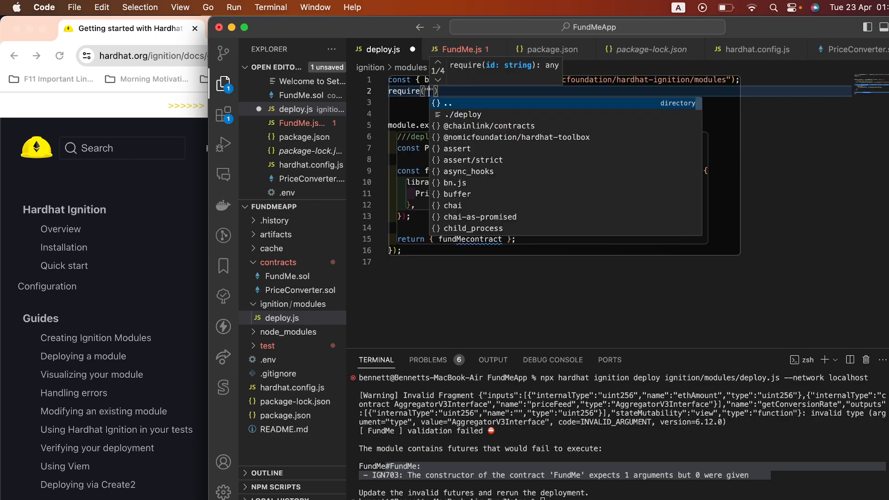
{"action": "type", "text": "dotenv"}
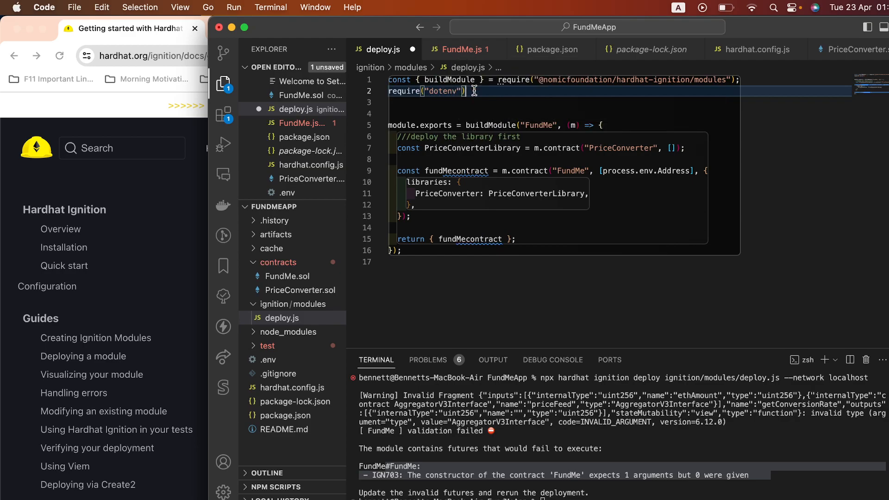
{"action": "type", "text": ".config();"}
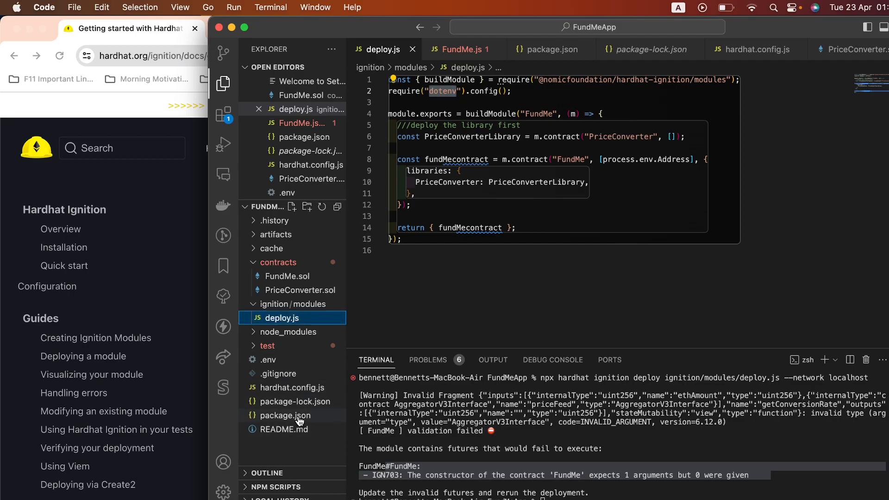
- Check package.json's dependencies for dotenv, review PriceConverter.sol and FundMe.sol, and return to deploy.js
{"action": "left_click", "coordinate": [286, 415]}
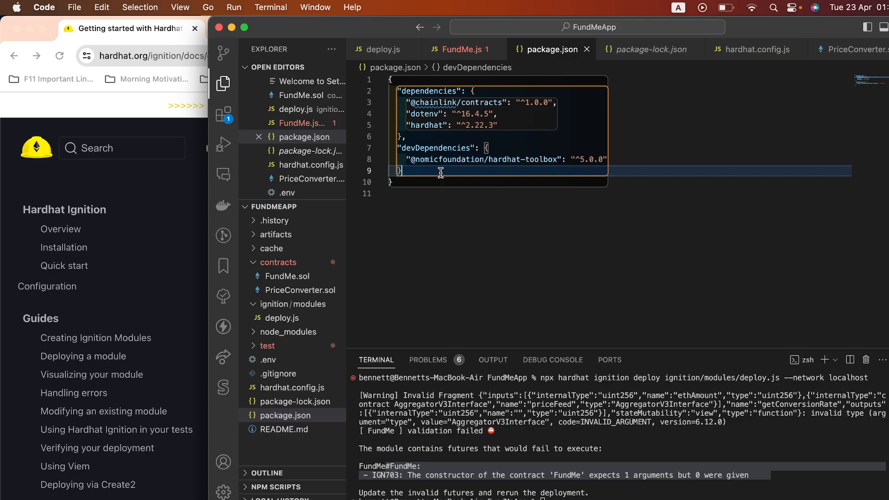
{"action": "double_click", "coordinate": [449, 159]}
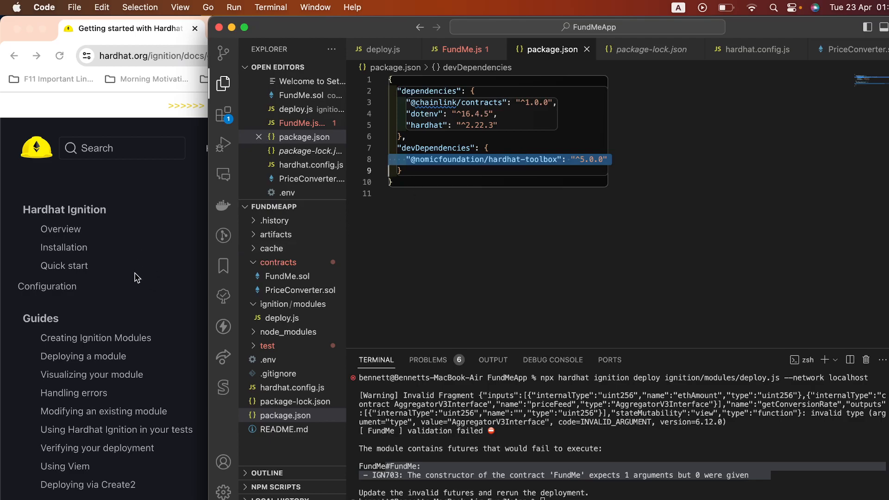
{"action": "mouse_move", "coordinate": [196, 293]}
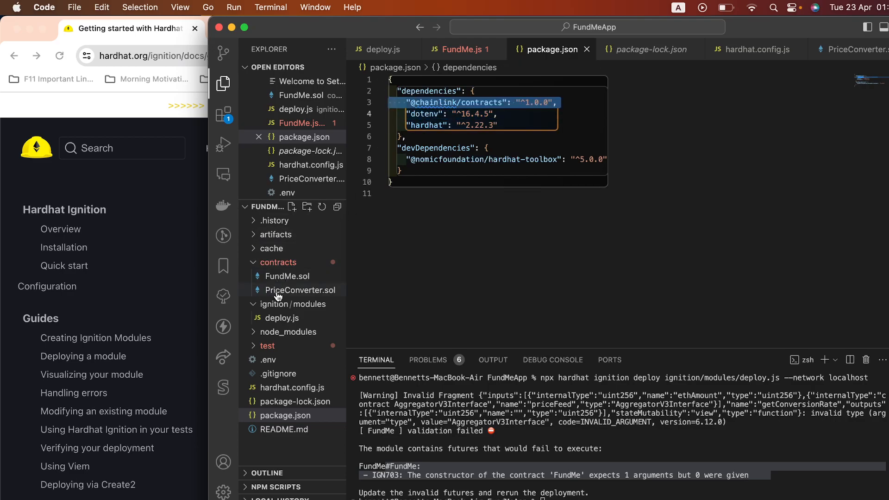
{"action": "left_click", "coordinate": [300, 290]}
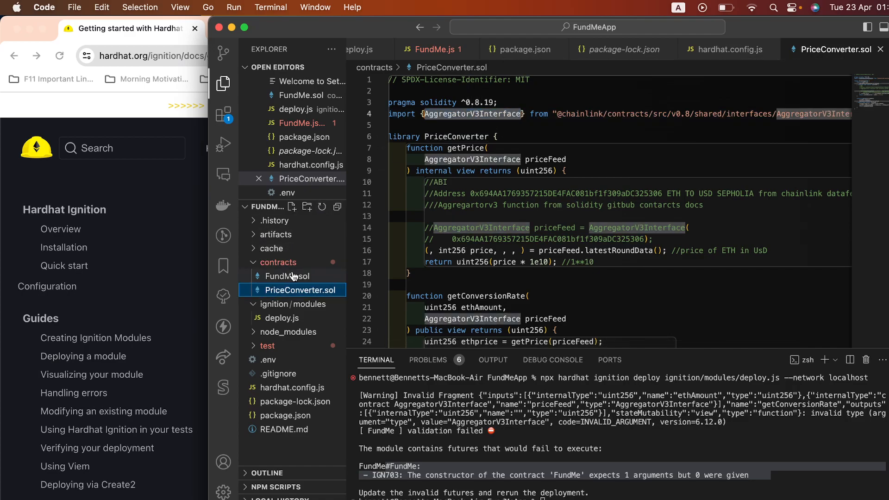
{"action": "left_click", "coordinate": [288, 276]}
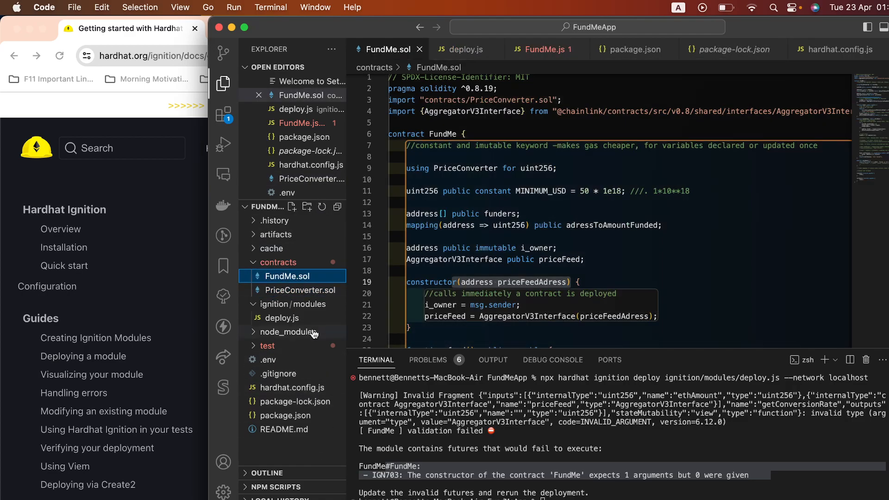
{"action": "left_click", "coordinate": [281, 318]}
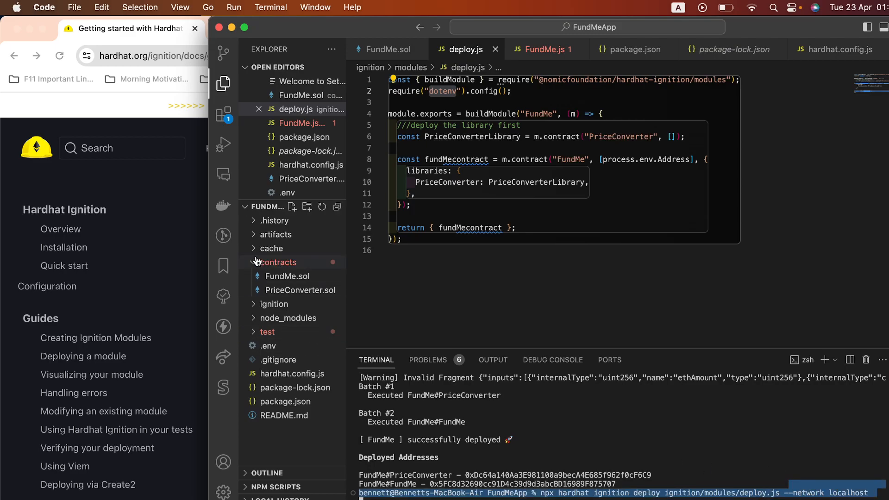
- Expand the new ignition/deployments/chain-31337 folder in the Explorer
{"action": "left_click", "coordinate": [278, 262]}
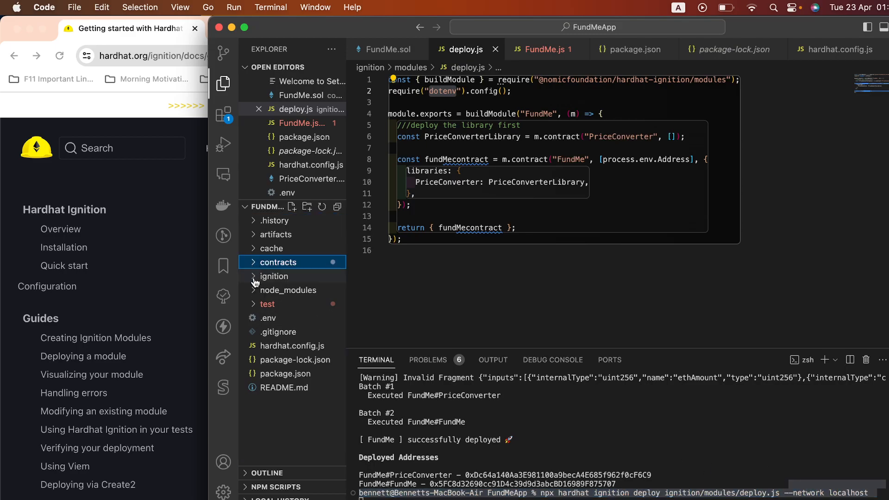
{"action": "left_click", "coordinate": [274, 276]}
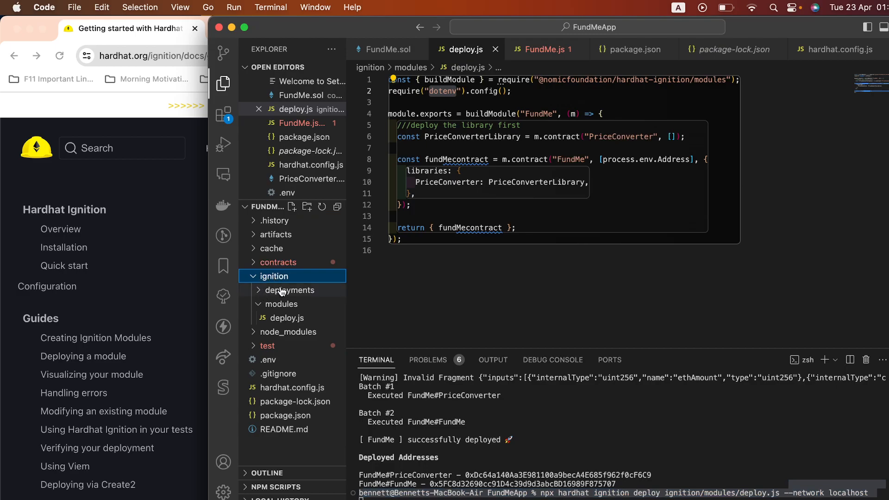
{"action": "left_click", "coordinate": [289, 290]}
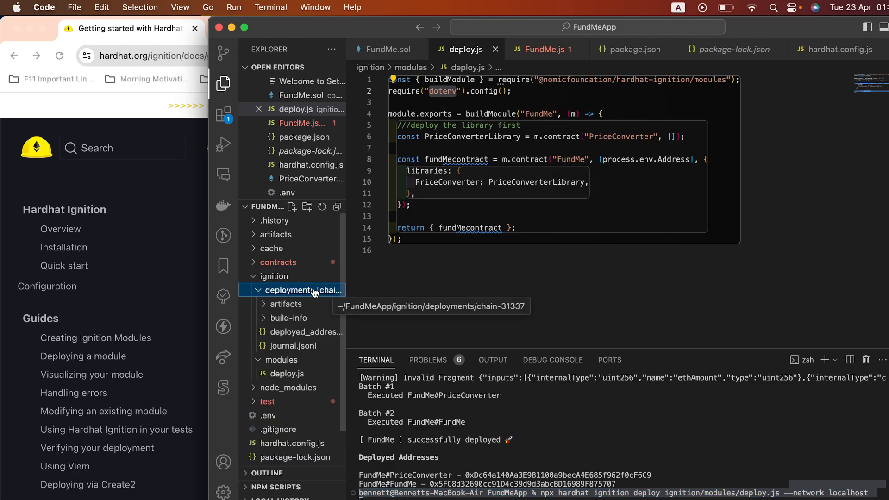
{"action": "mouse_move", "coordinate": [285, 304]}
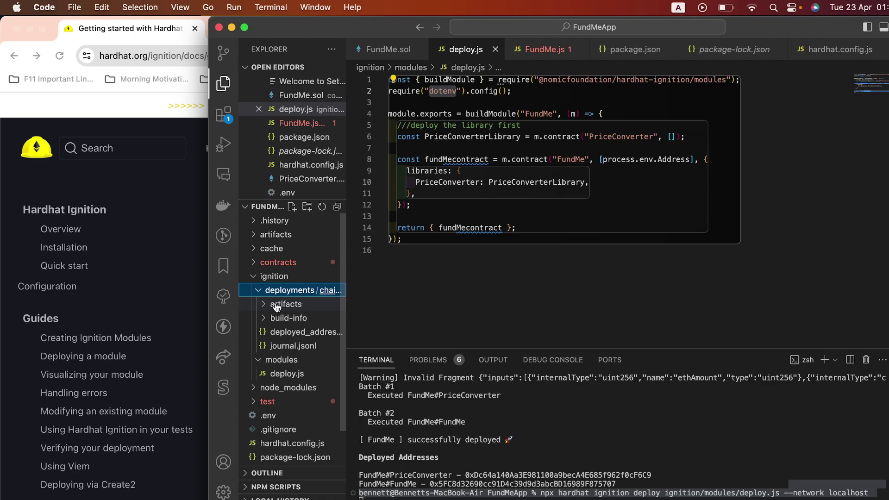
- Open the FundMe debug artifact, the FundMe contract artifact and the build-info file
{"action": "left_click", "coordinate": [285, 304]}
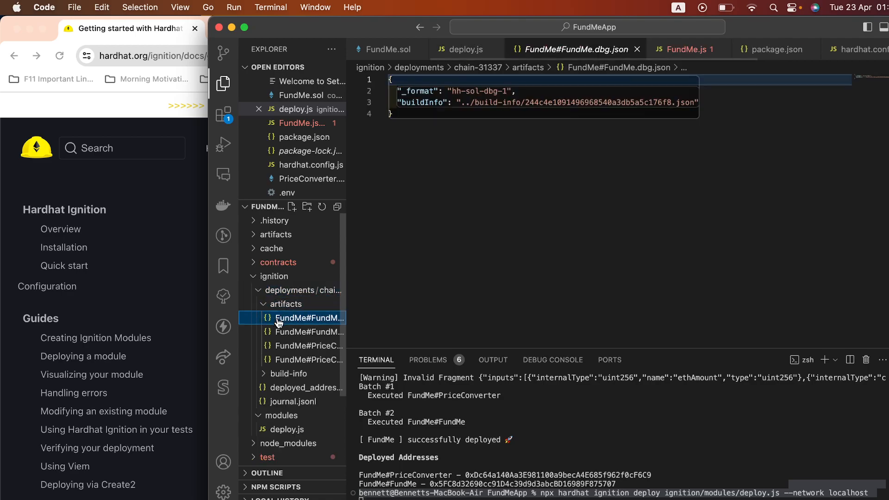
{"action": "left_click", "coordinate": [309, 331]}
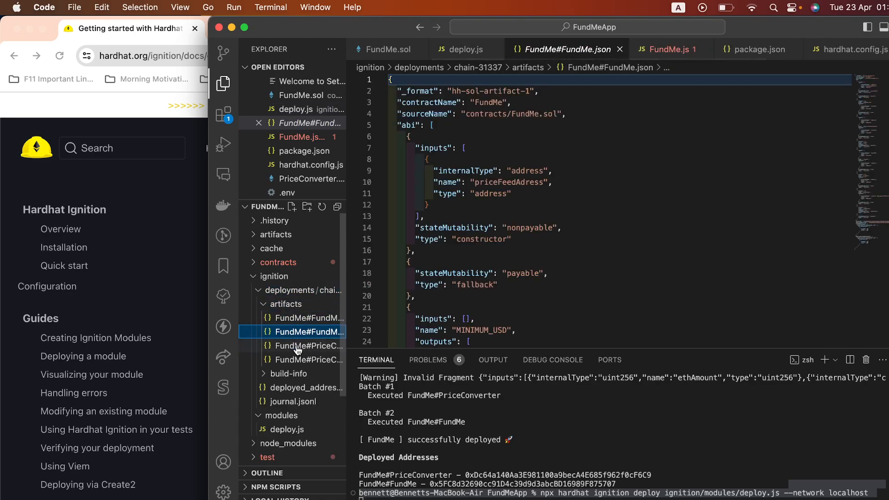
{"action": "left_click", "coordinate": [300, 387]}
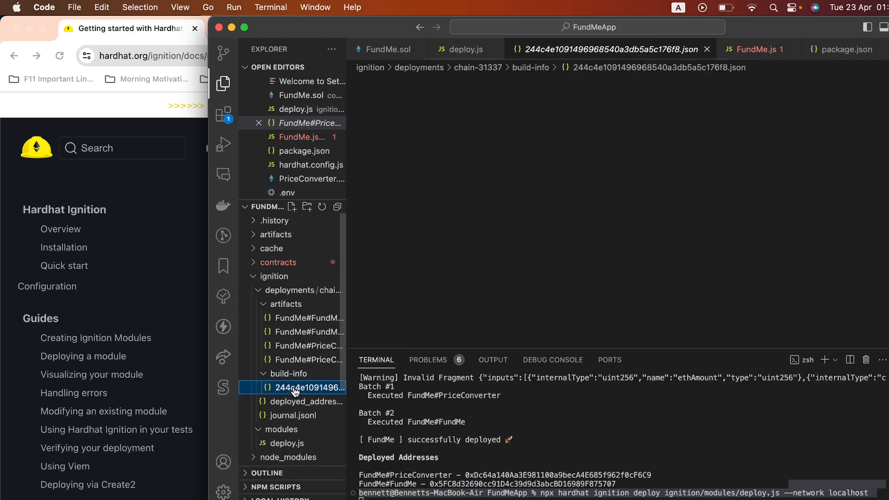